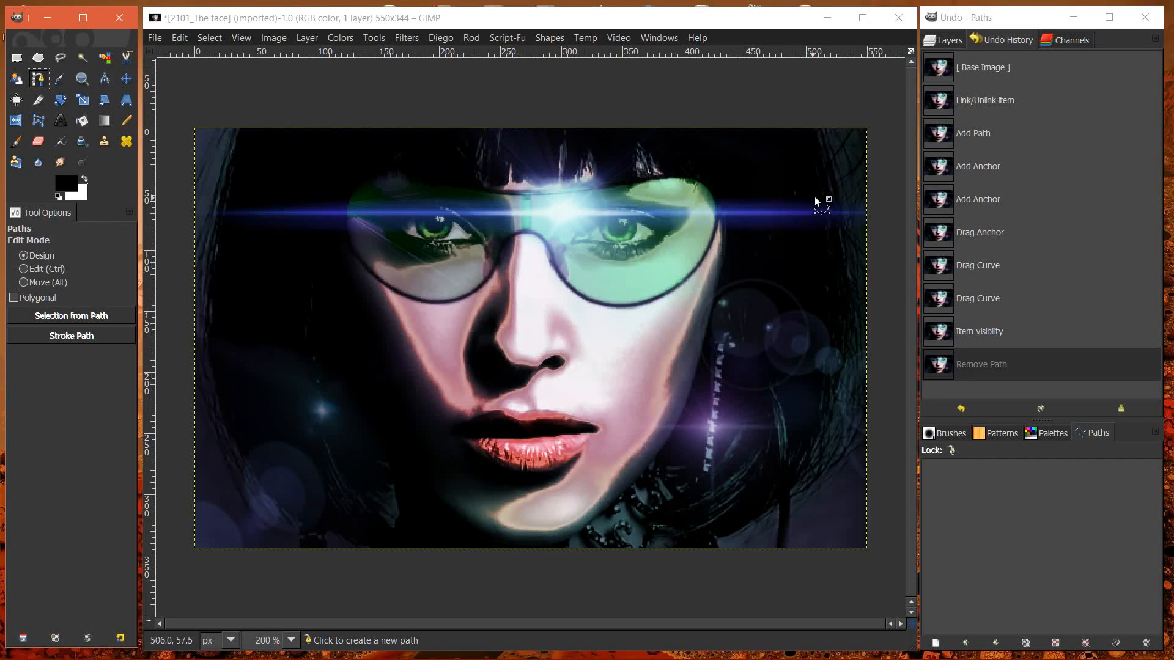
mouse_move(236, 187)
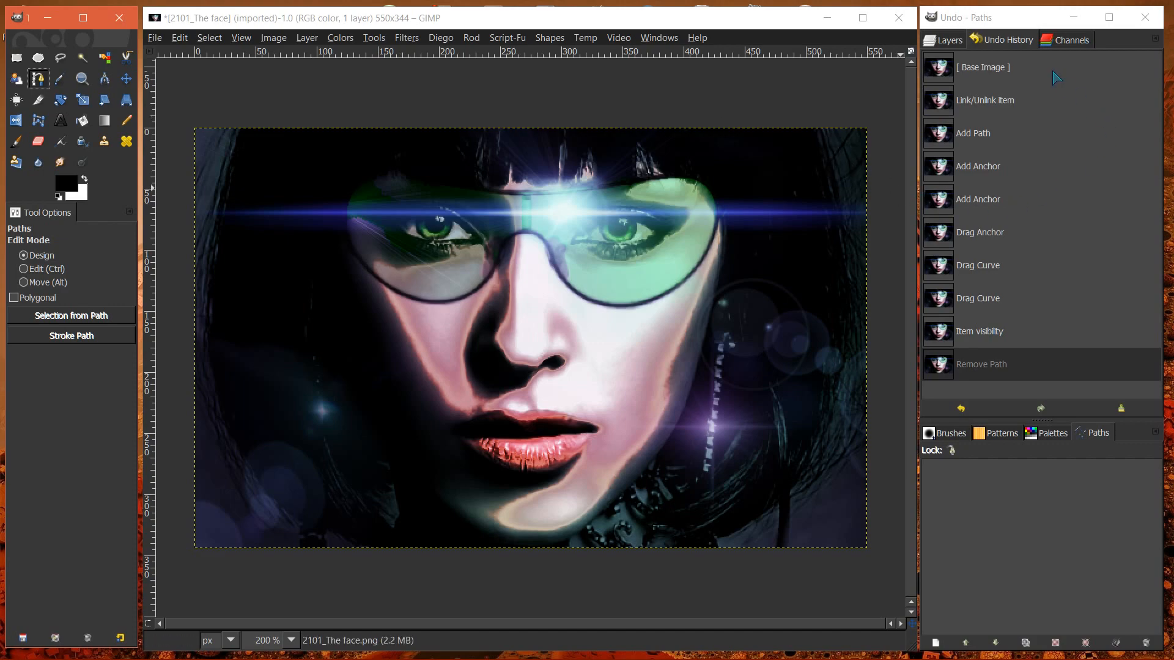
Show Layers in the upper dock and browse Brushes, Palettes and Paths below, ending on Brushes.
click(947, 40)
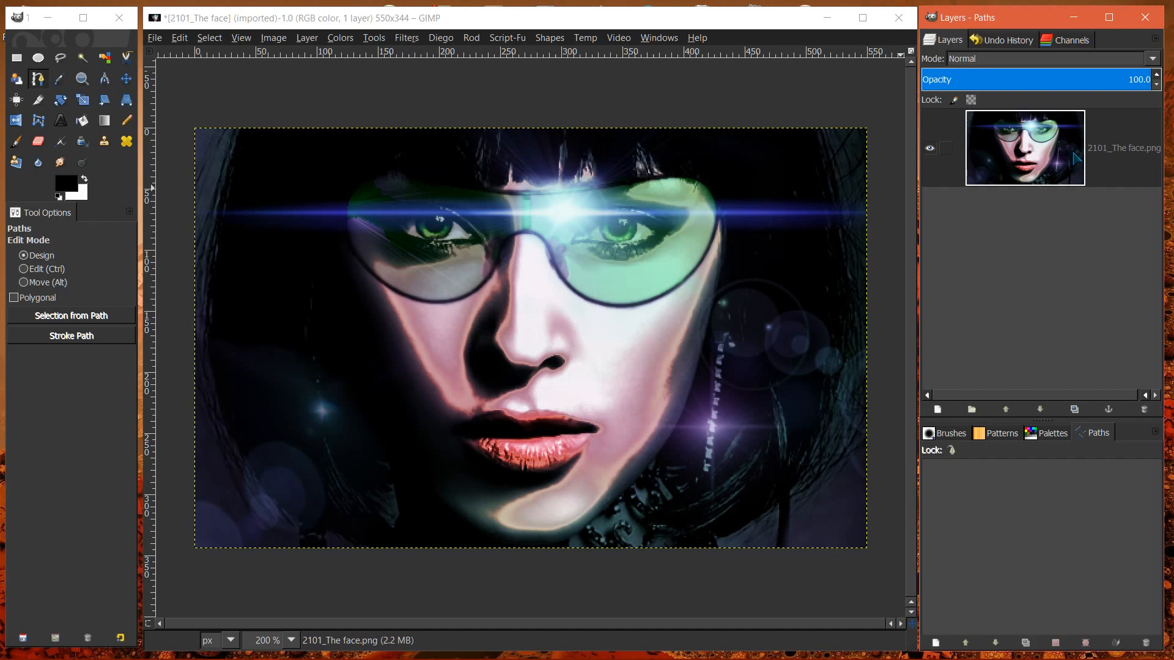
mouse_move(998, 162)
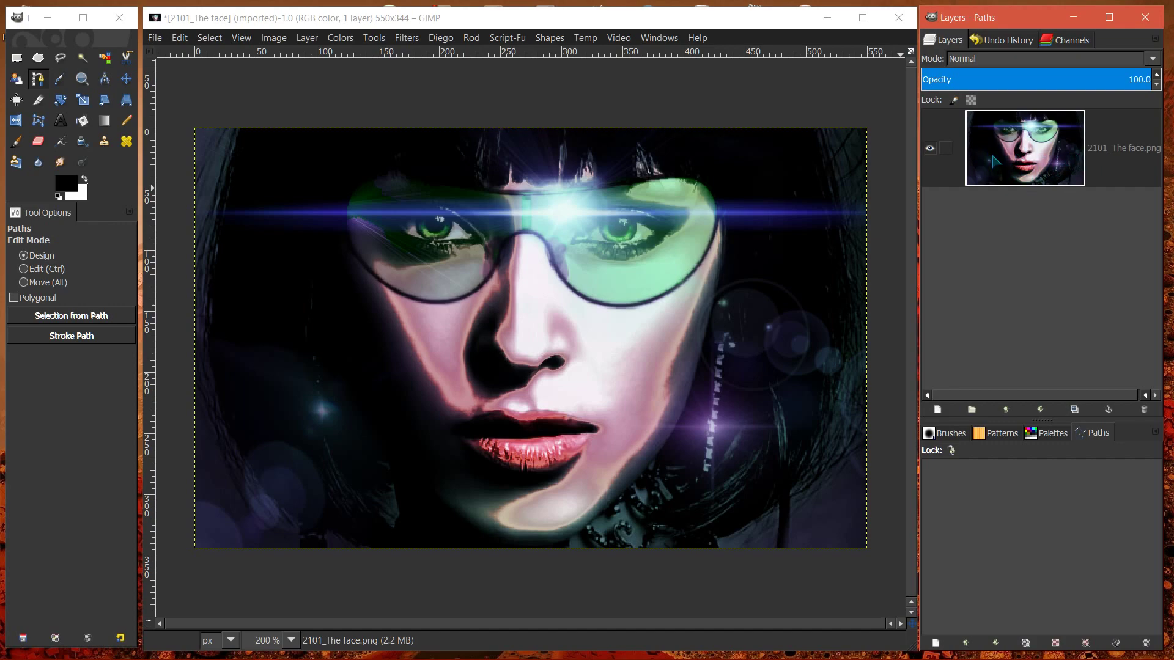
mouse_move(1070, 151)
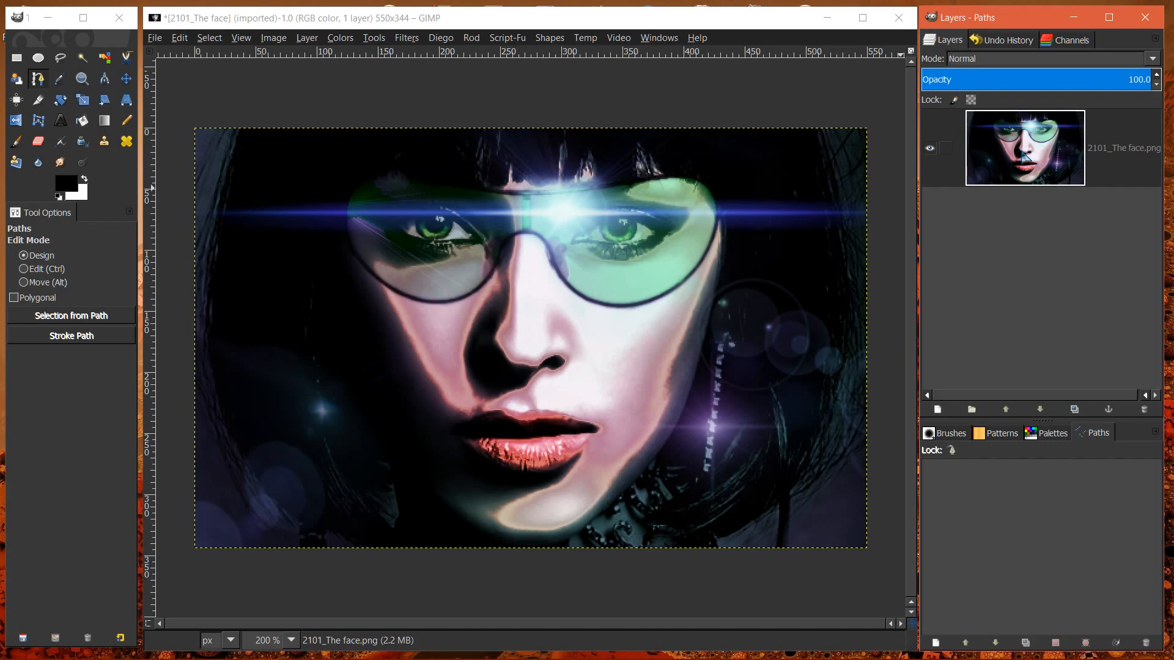
mouse_move(1072, 144)
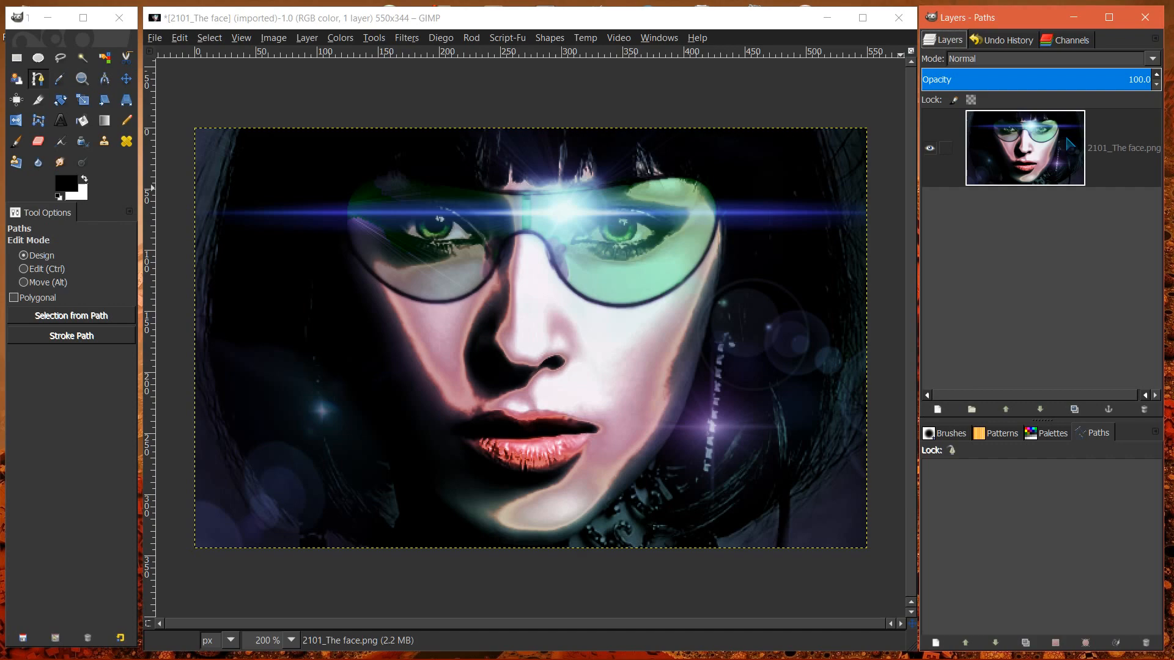
click(951, 433)
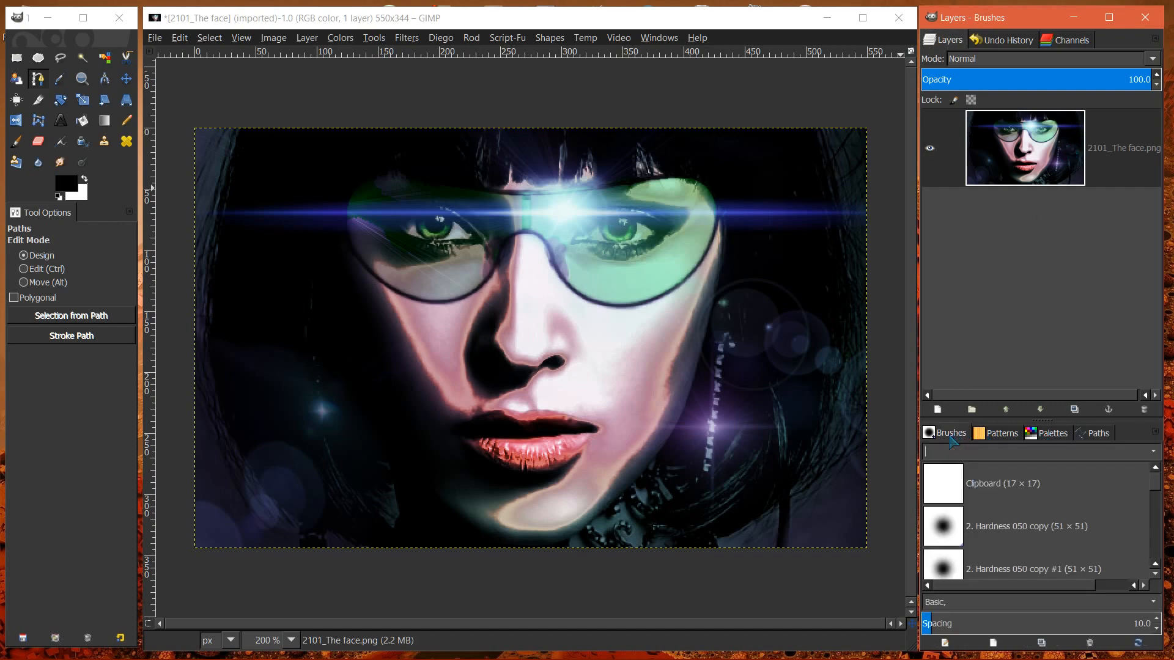
click(1053, 432)
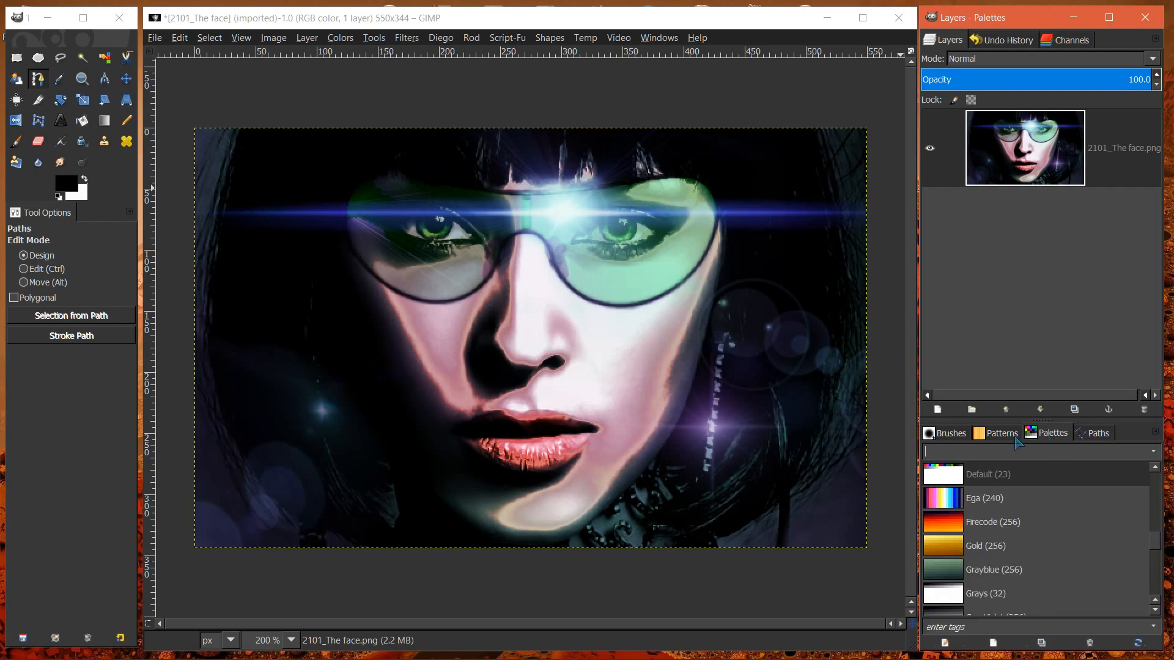
click(951, 433)
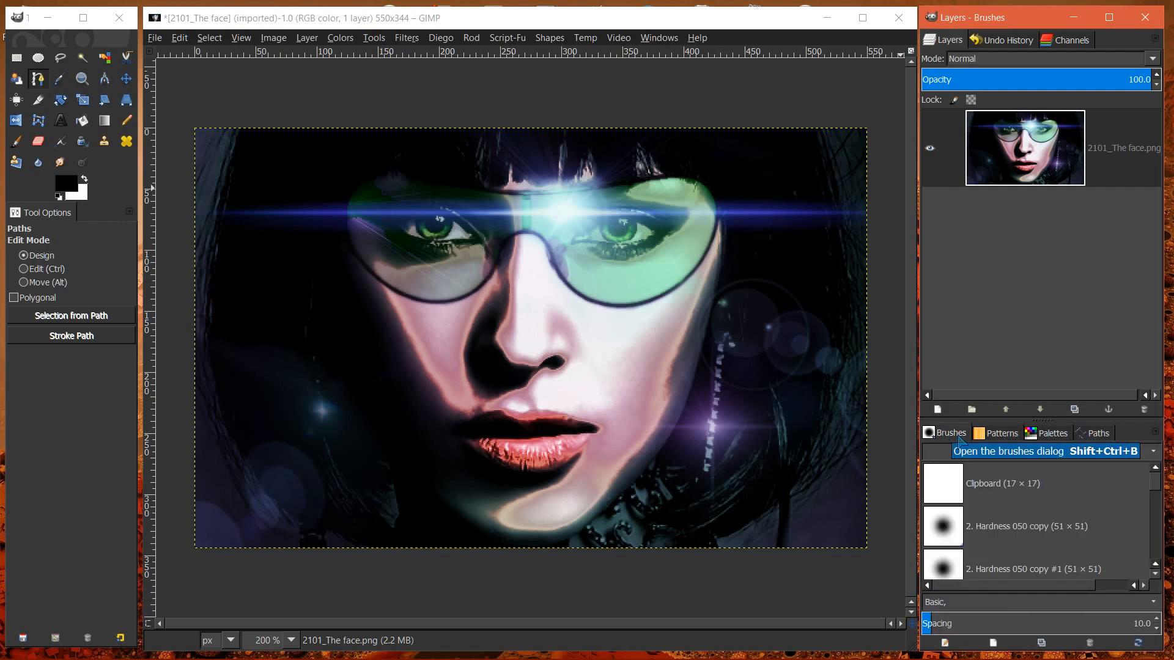
click(1098, 433)
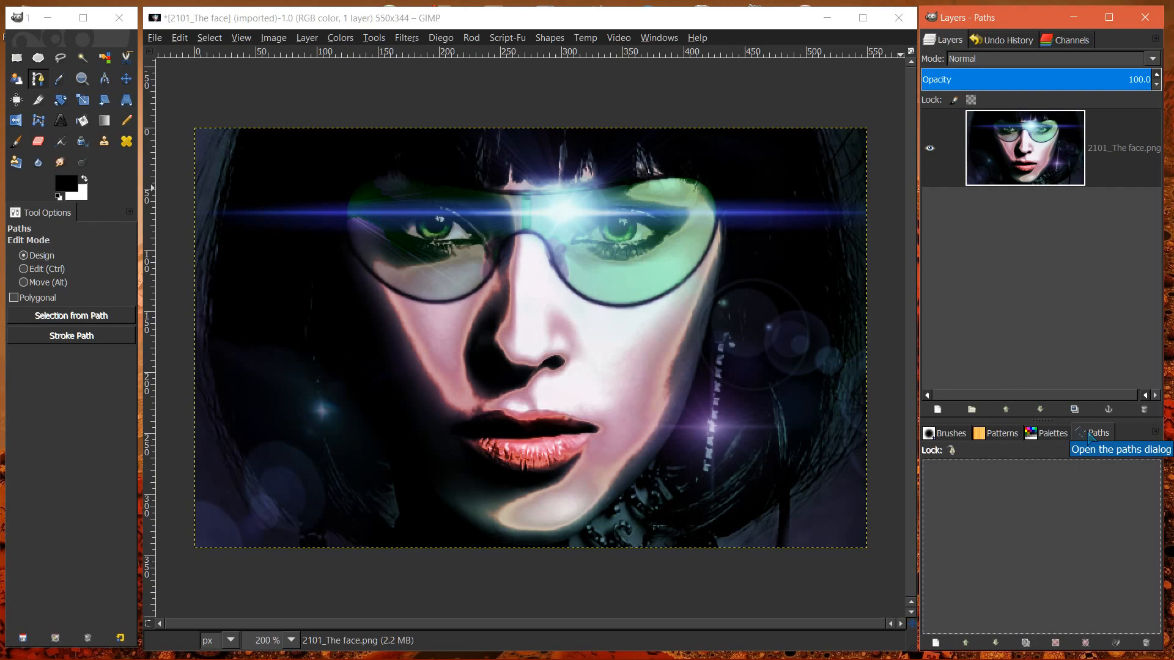
click(948, 433)
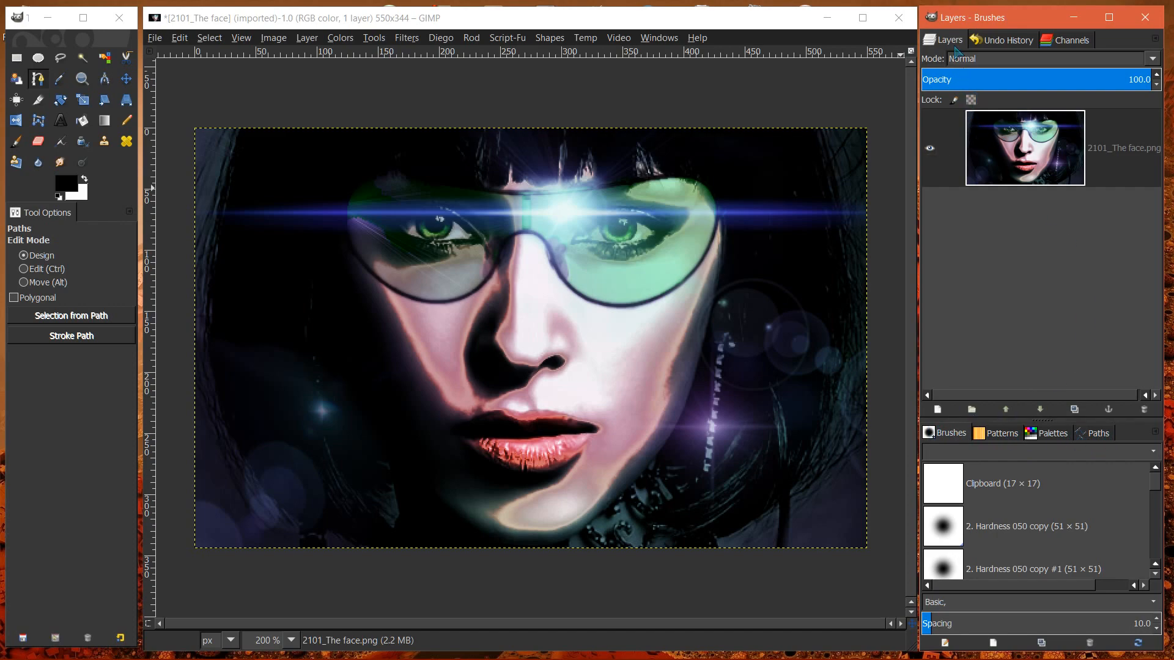
Show the Undo History of path edits and bring up its tab menu.
click(1007, 39)
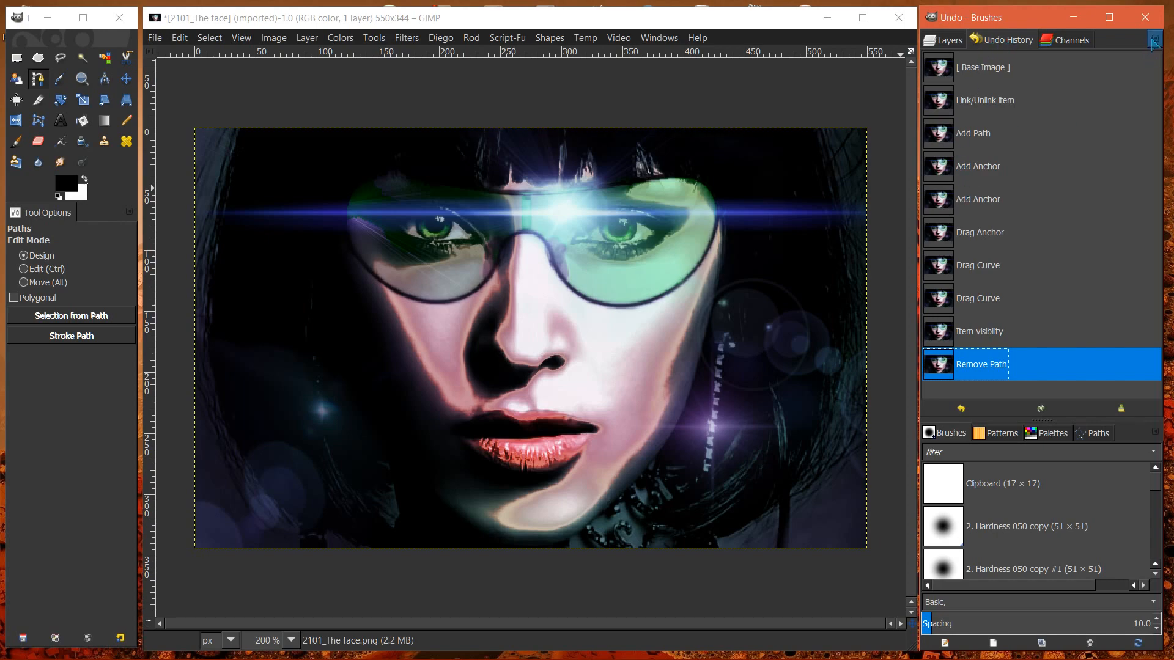
click(1163, 39)
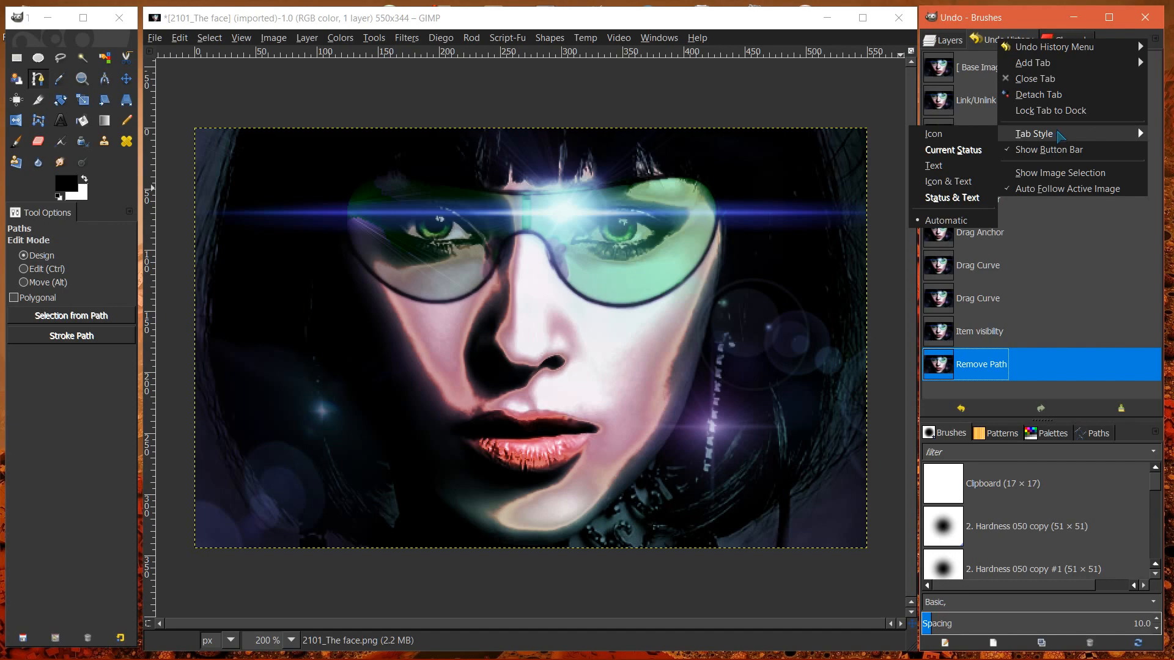
mouse_move(1059, 143)
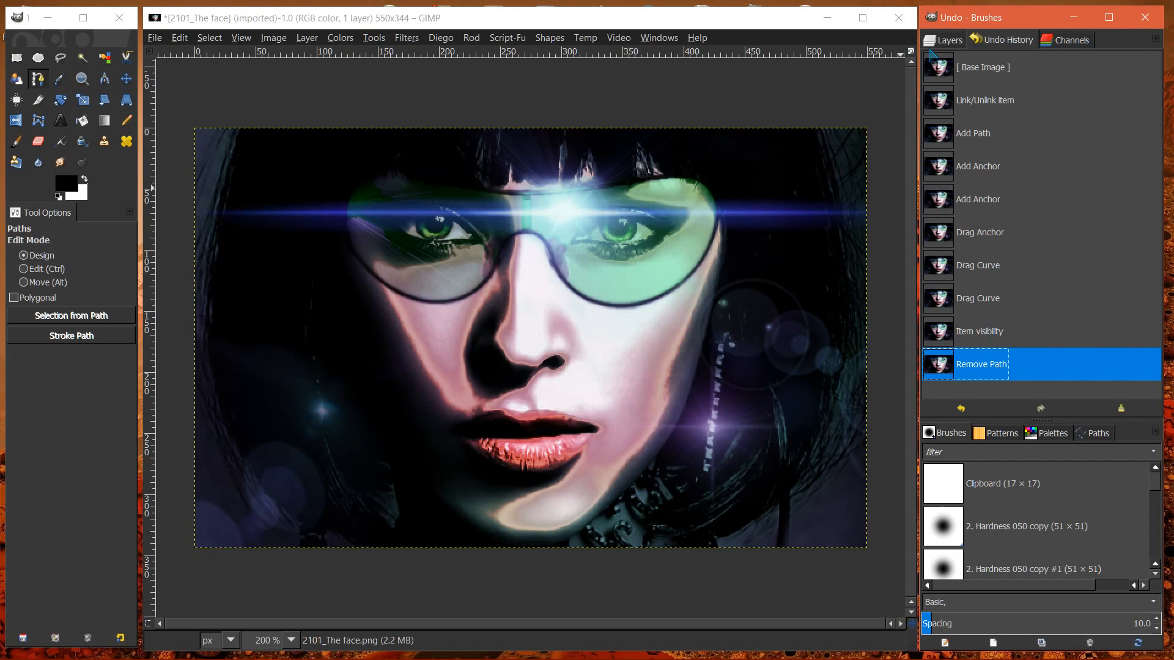
Return to the Layers dialog and give its face layer a medium preview size.
click(949, 39)
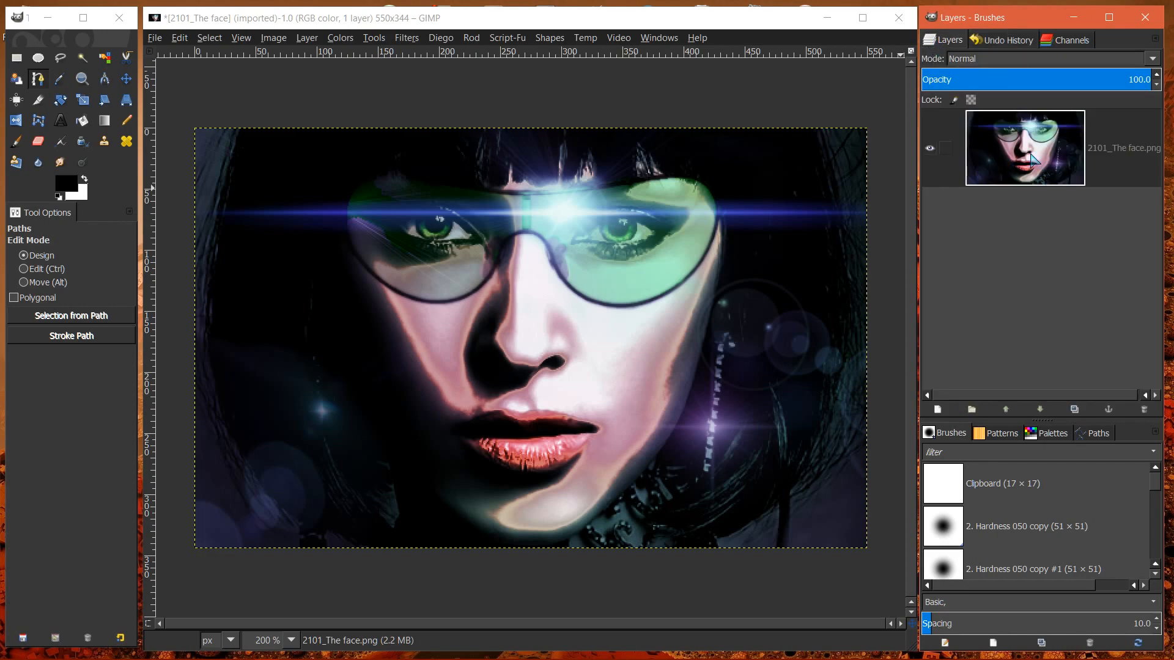
click(1025, 148)
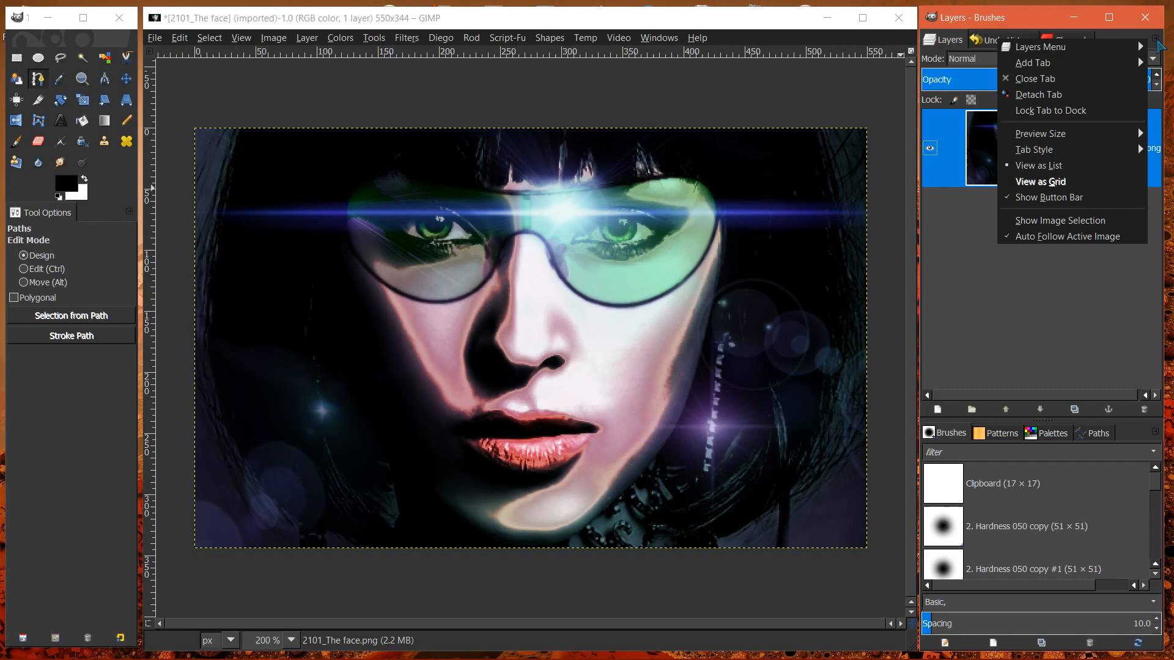
click(1037, 165)
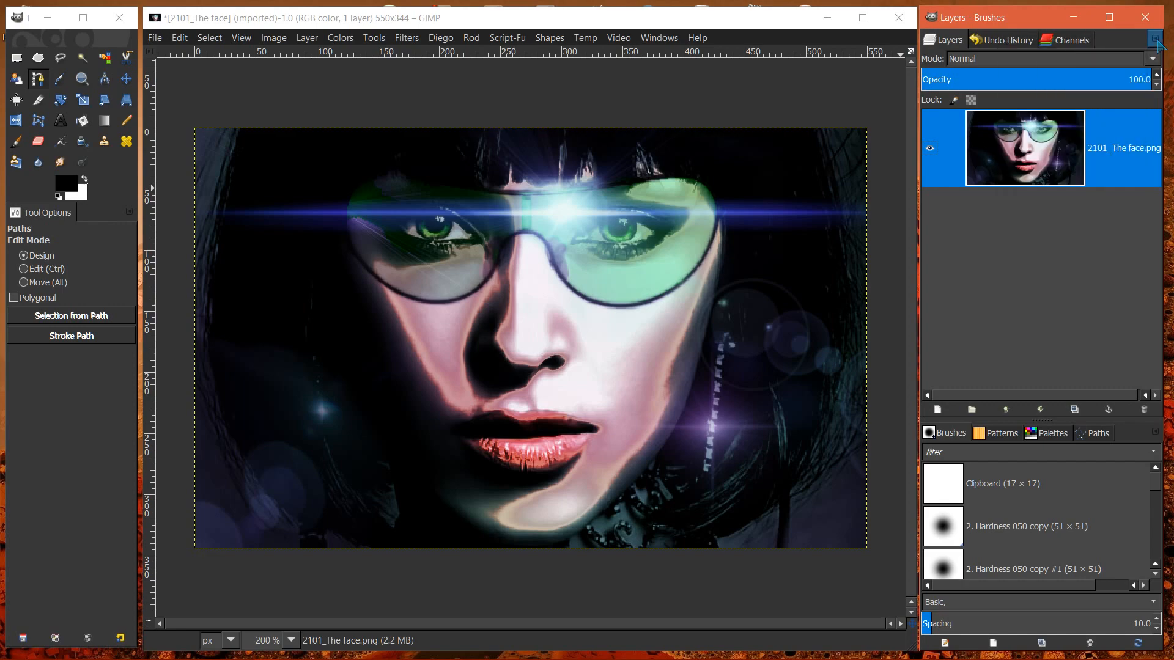
click(1155, 40)
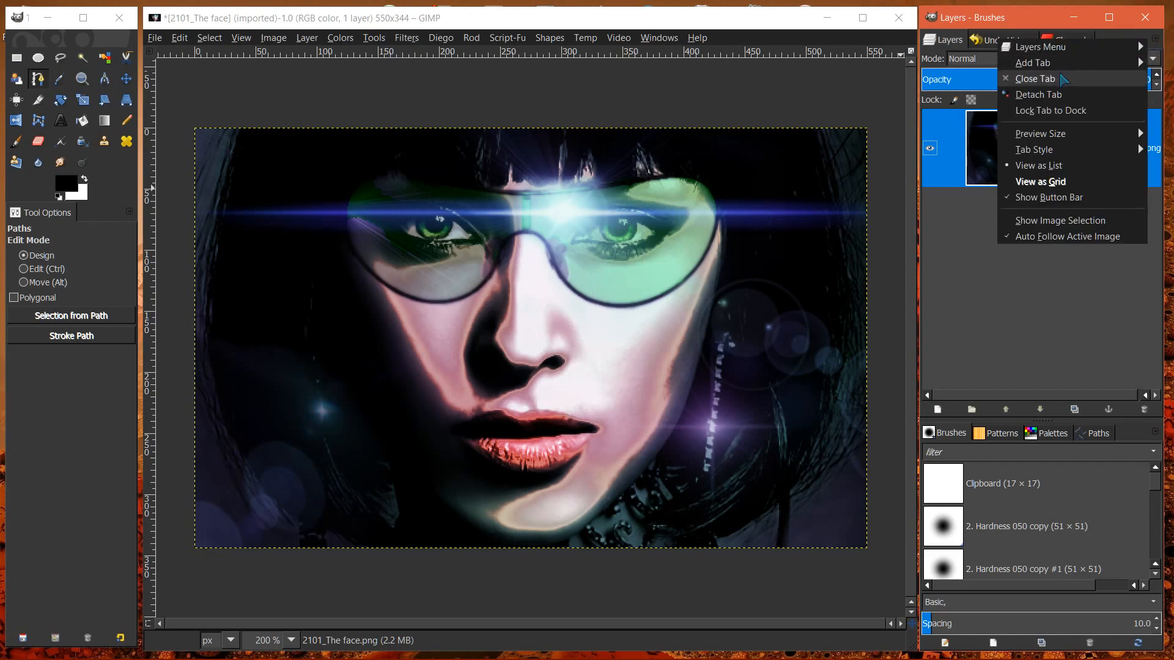
mouse_move(1036, 149)
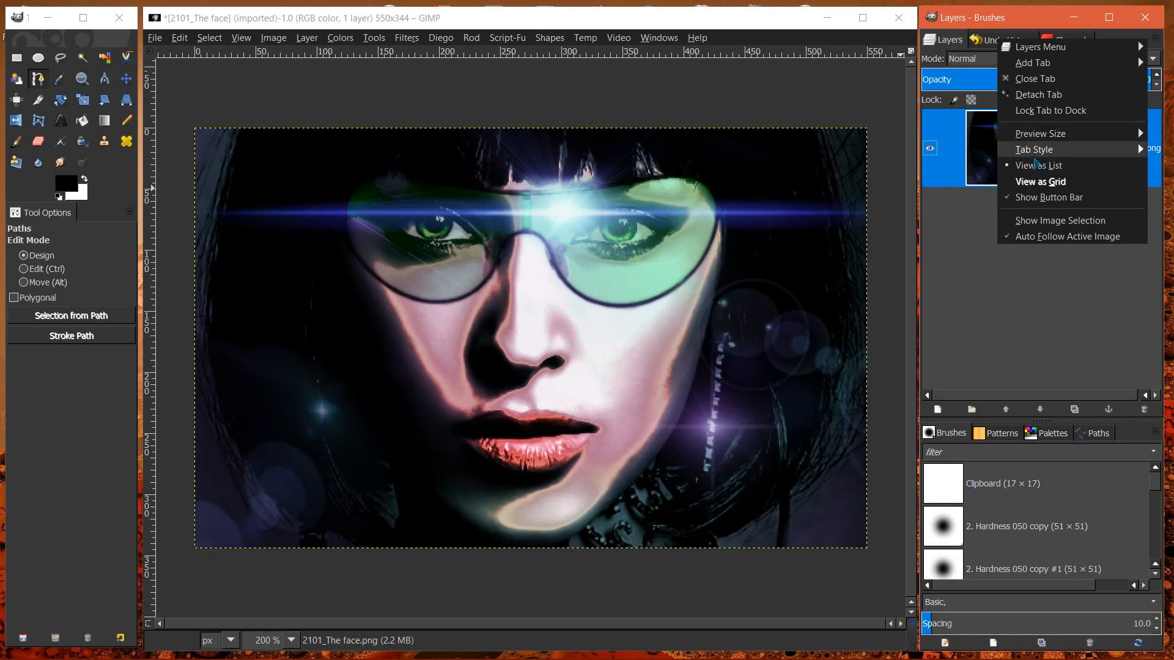
mouse_move(1039, 143)
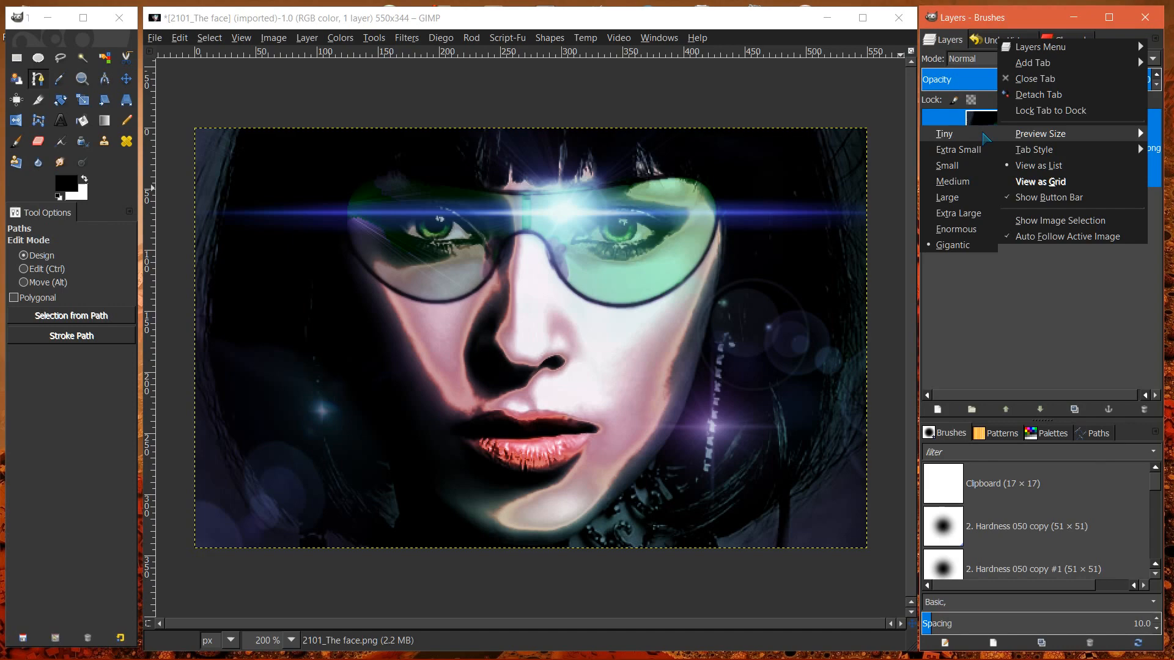
mouse_move(952, 244)
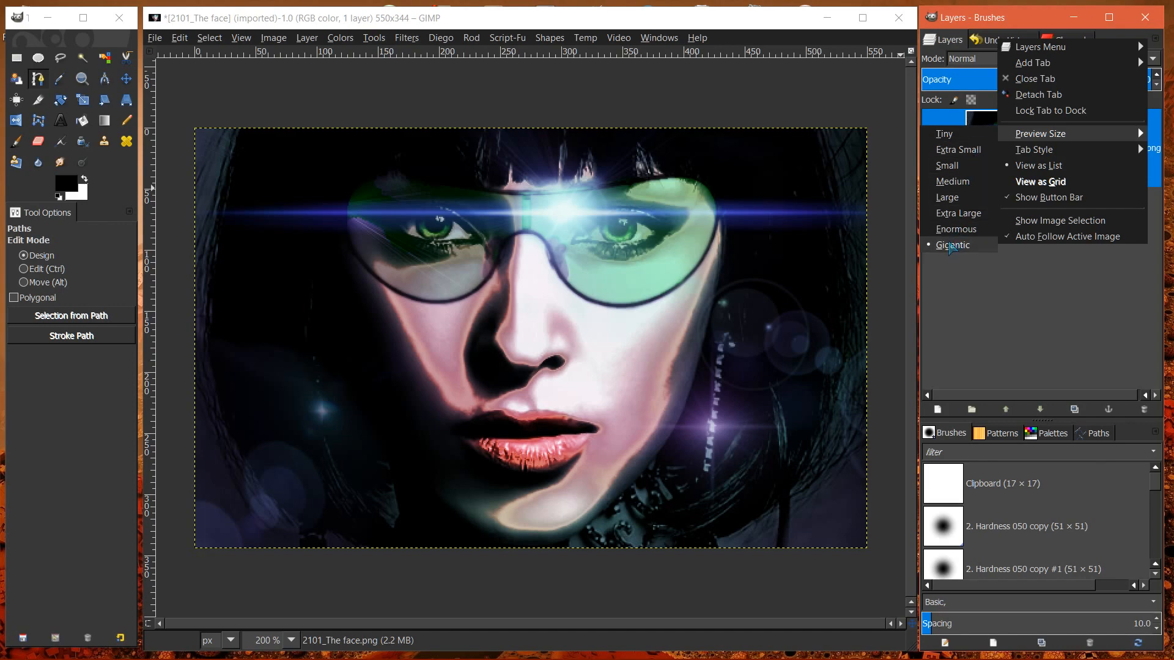
mouse_move(952, 181)
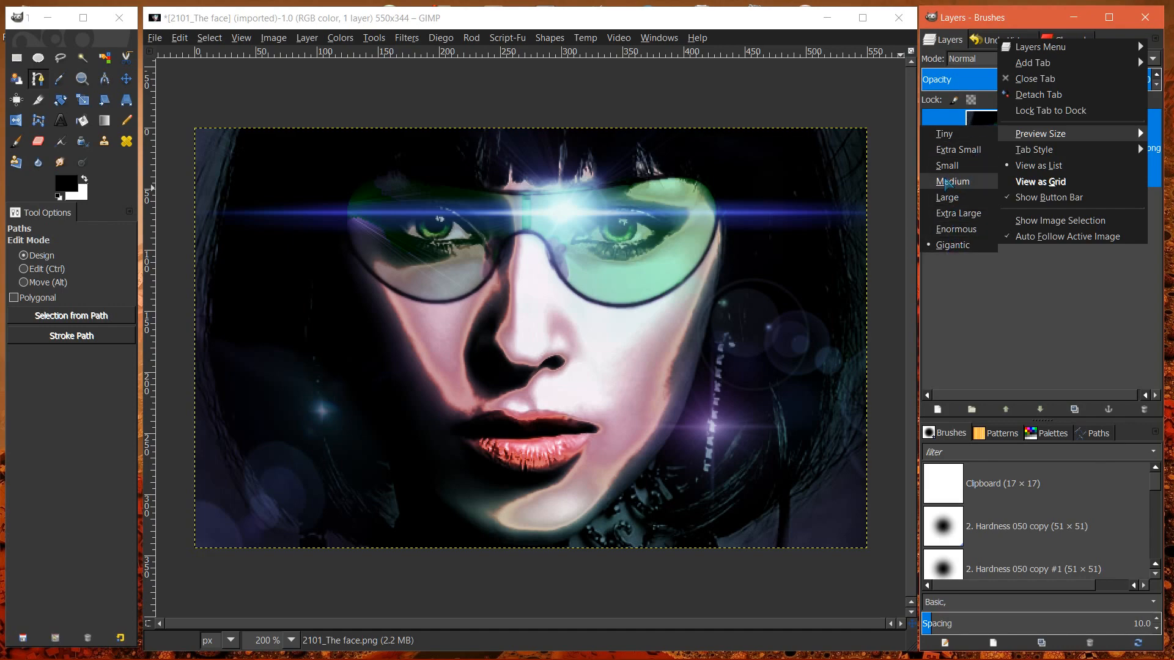
click(1066, 199)
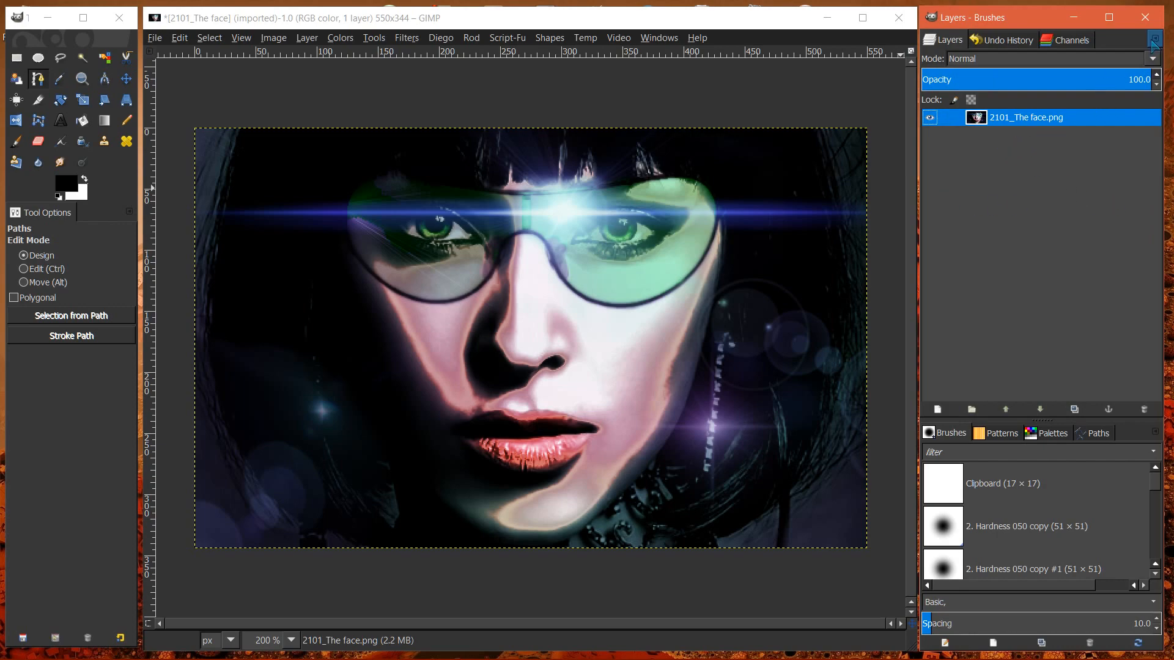
Set the Layers preview size to Gigantic, then reopen the preview-size choices.
click(1155, 39)
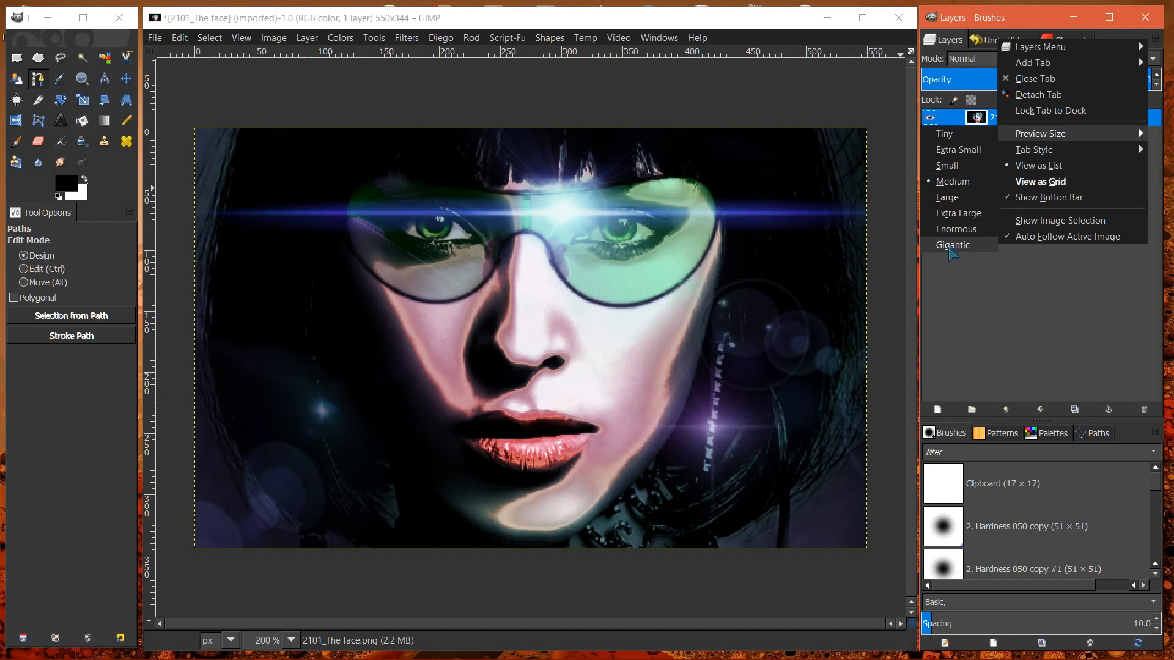
click(952, 244)
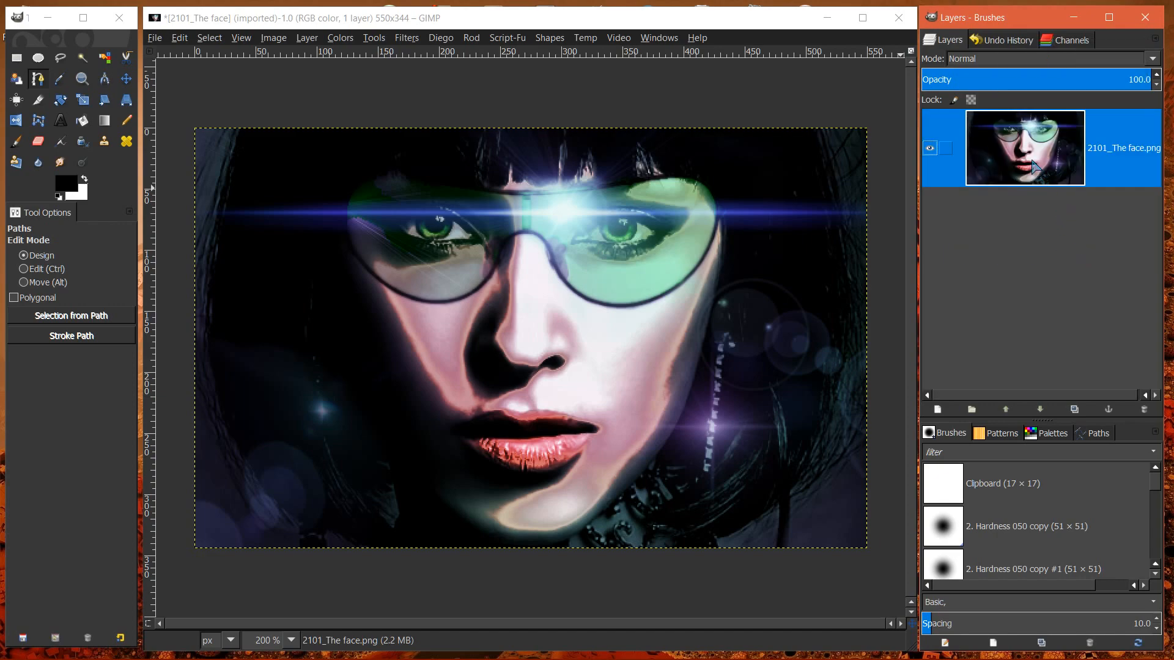
mouse_move(1033, 339)
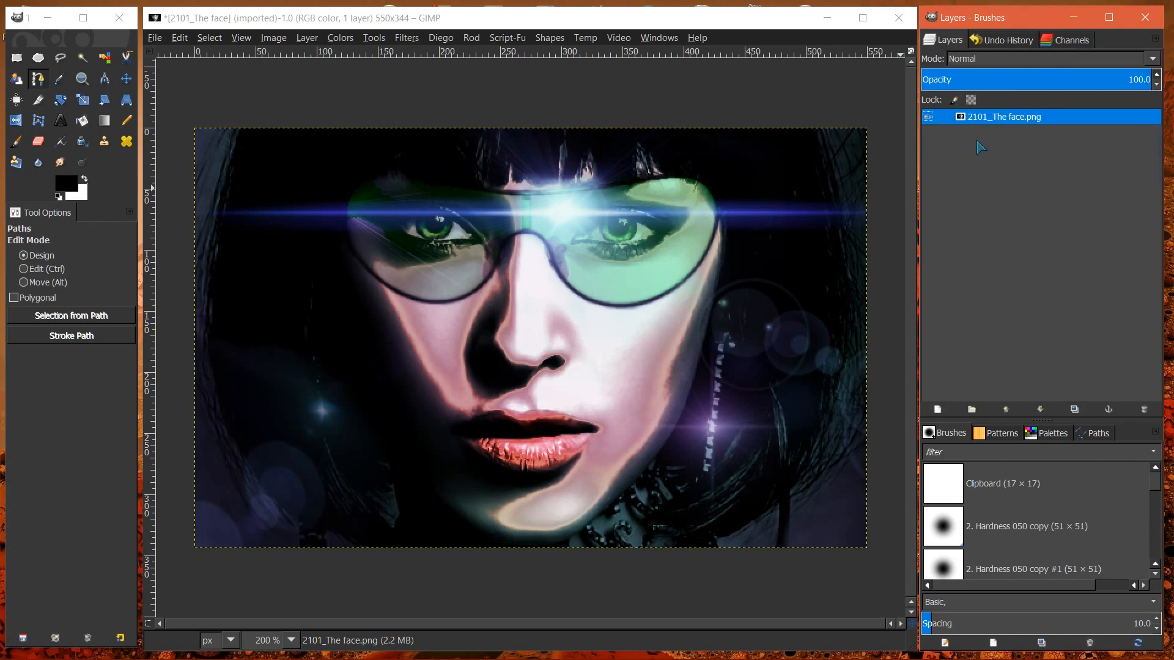
mouse_move(1022, 122)
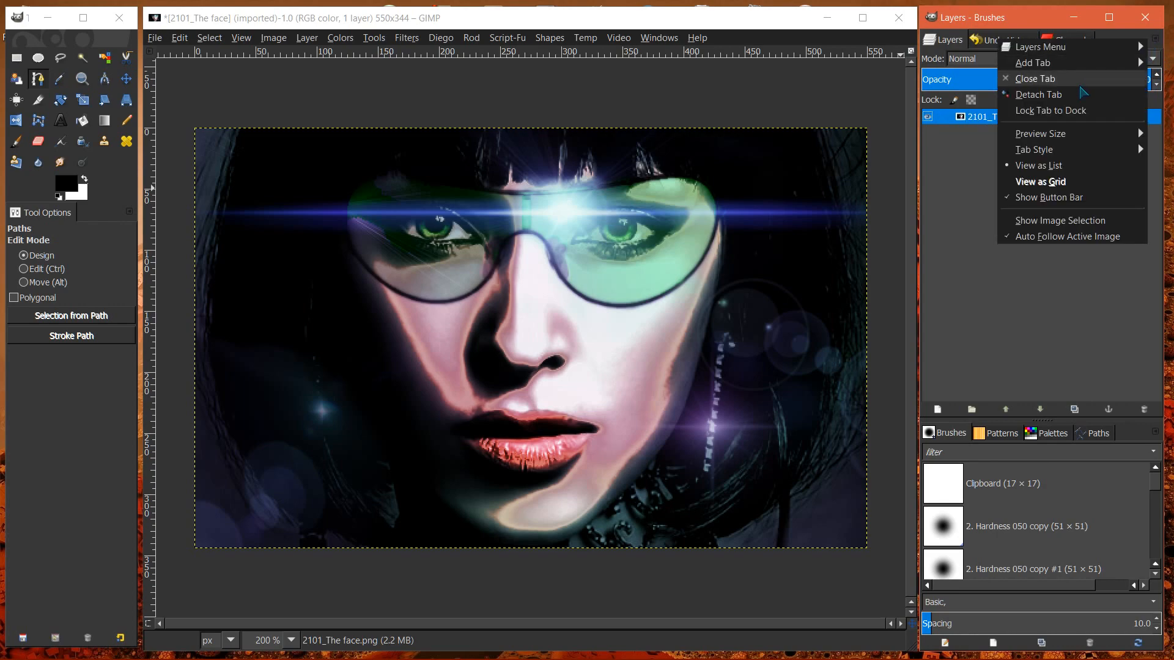
click(1039, 134)
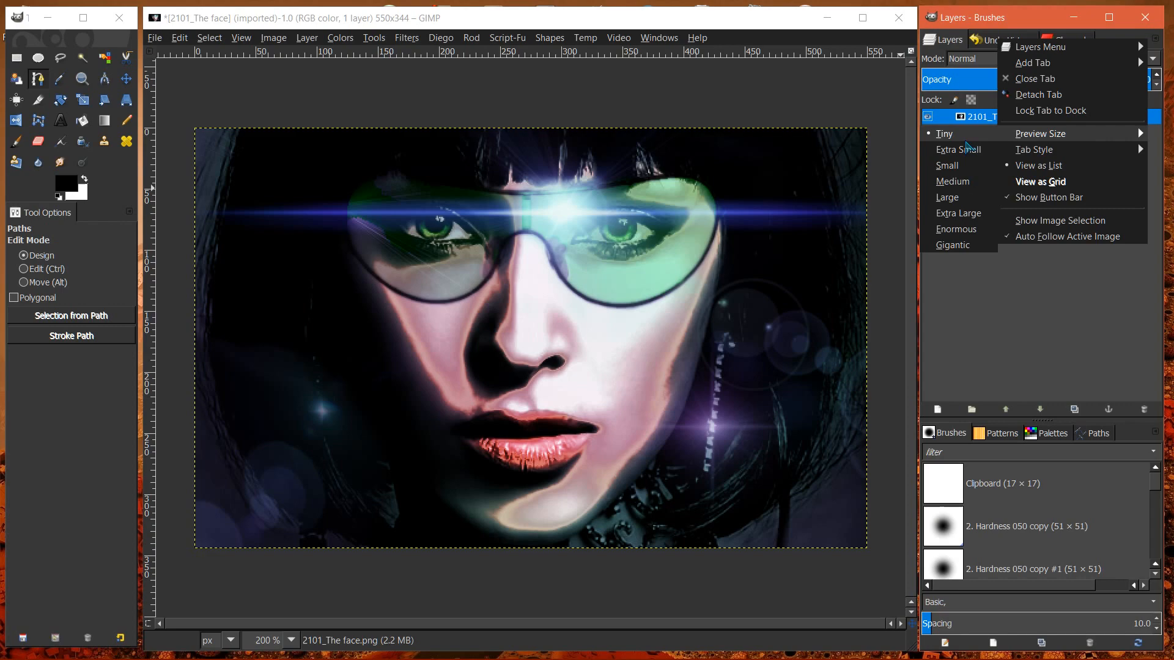
mouse_move(956, 244)
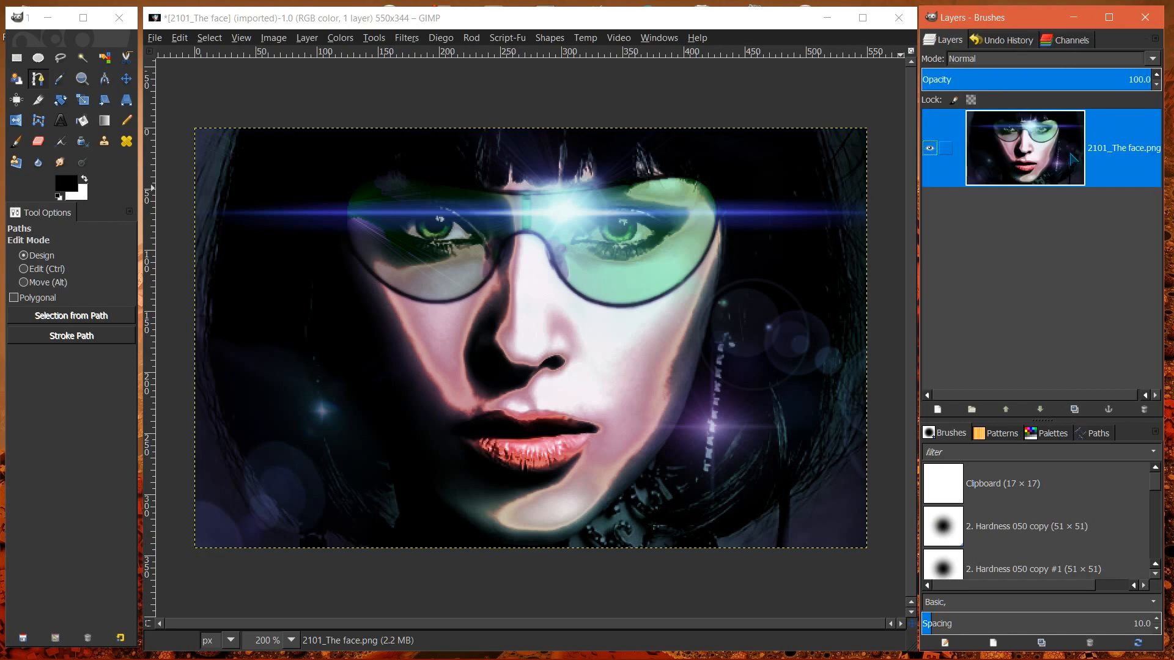
mouse_move(977, 449)
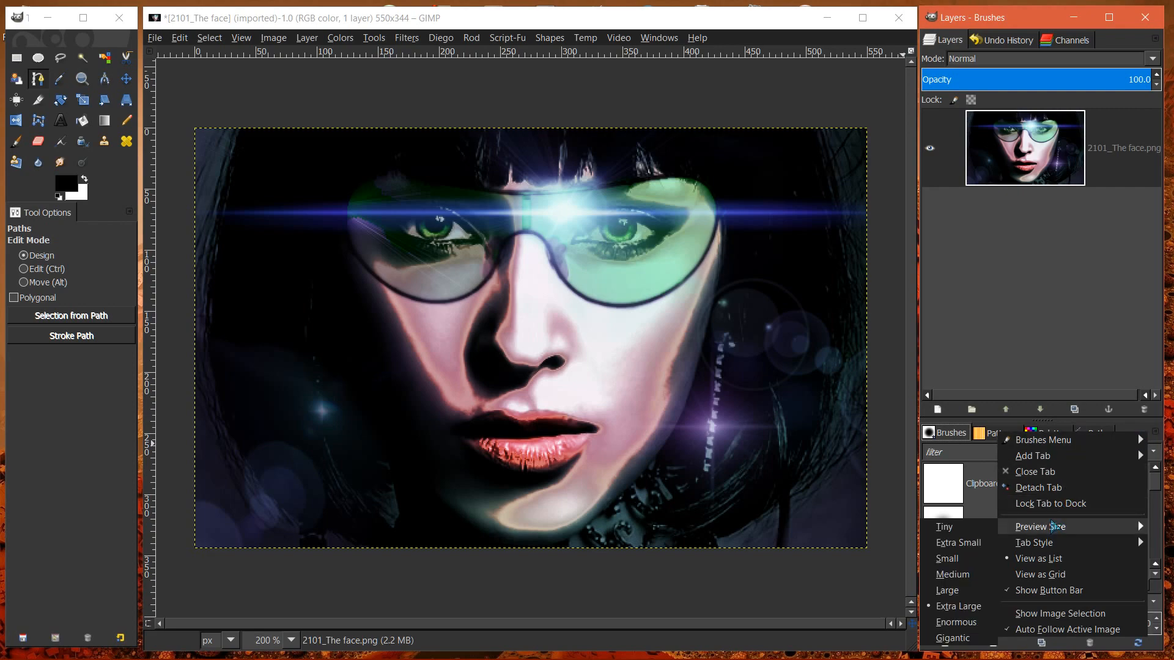
mouse_move(956, 622)
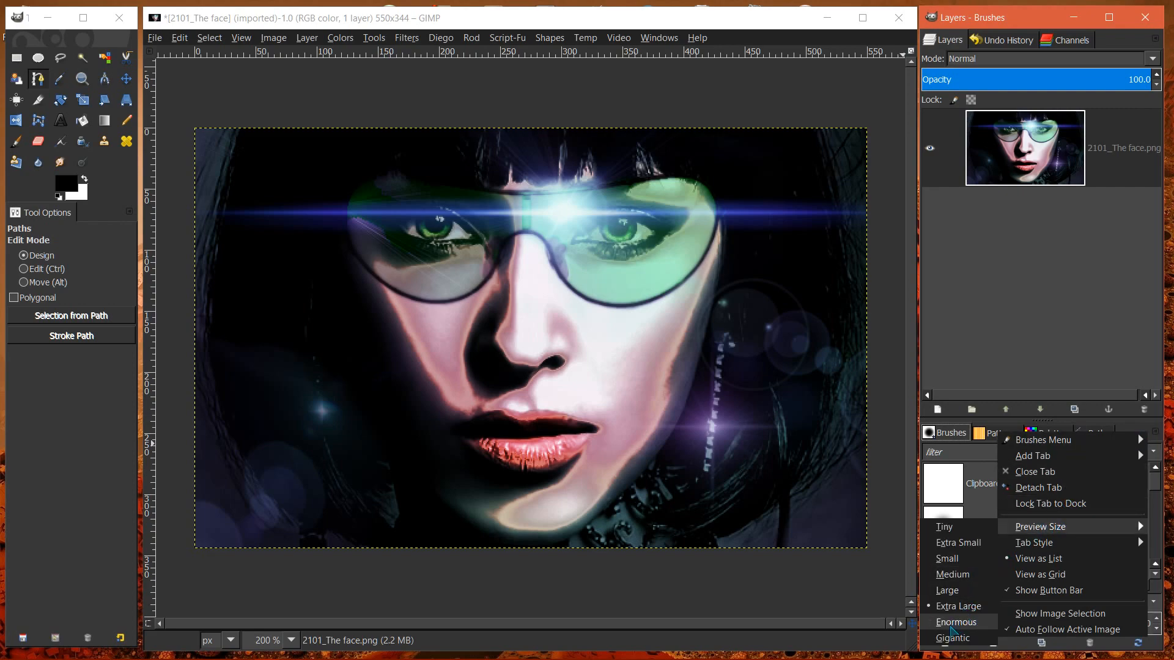
mouse_move(952, 639)
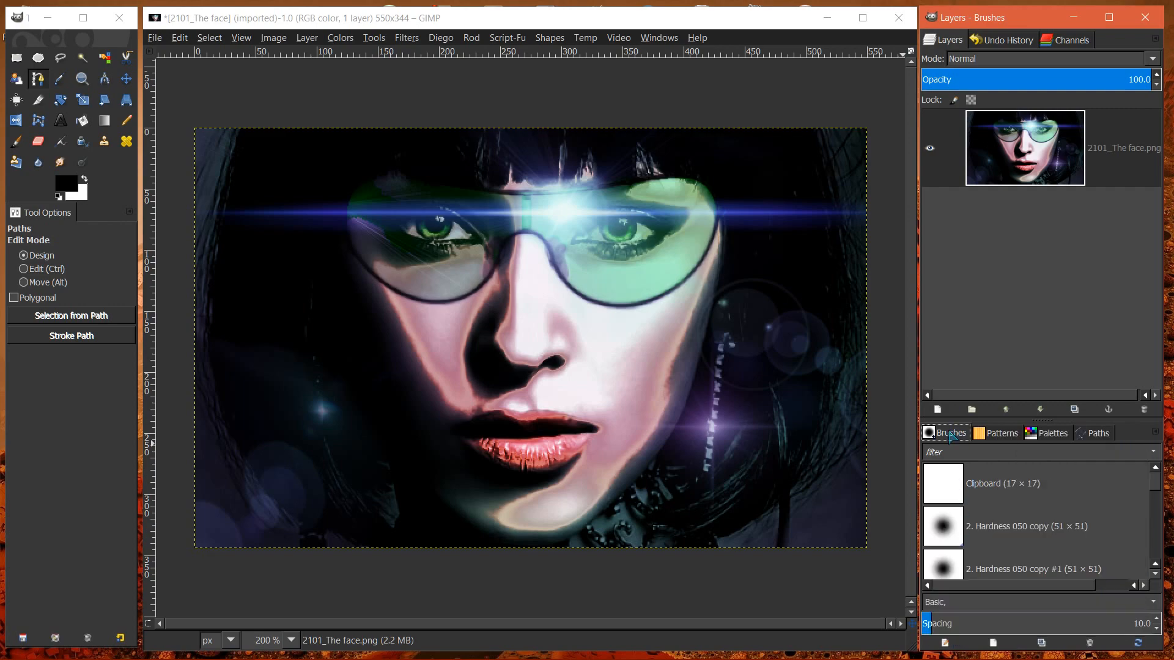
Enlarge the Patterns previews, then give the Paths dialog a Large preview size.
click(1001, 433)
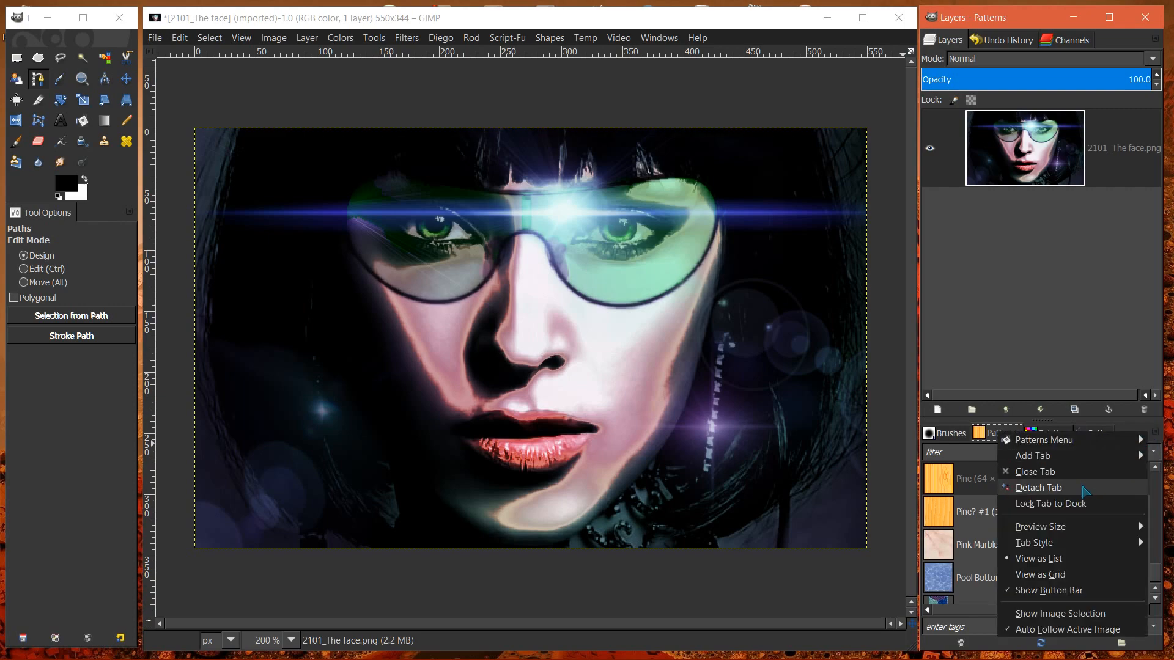
click(1042, 525)
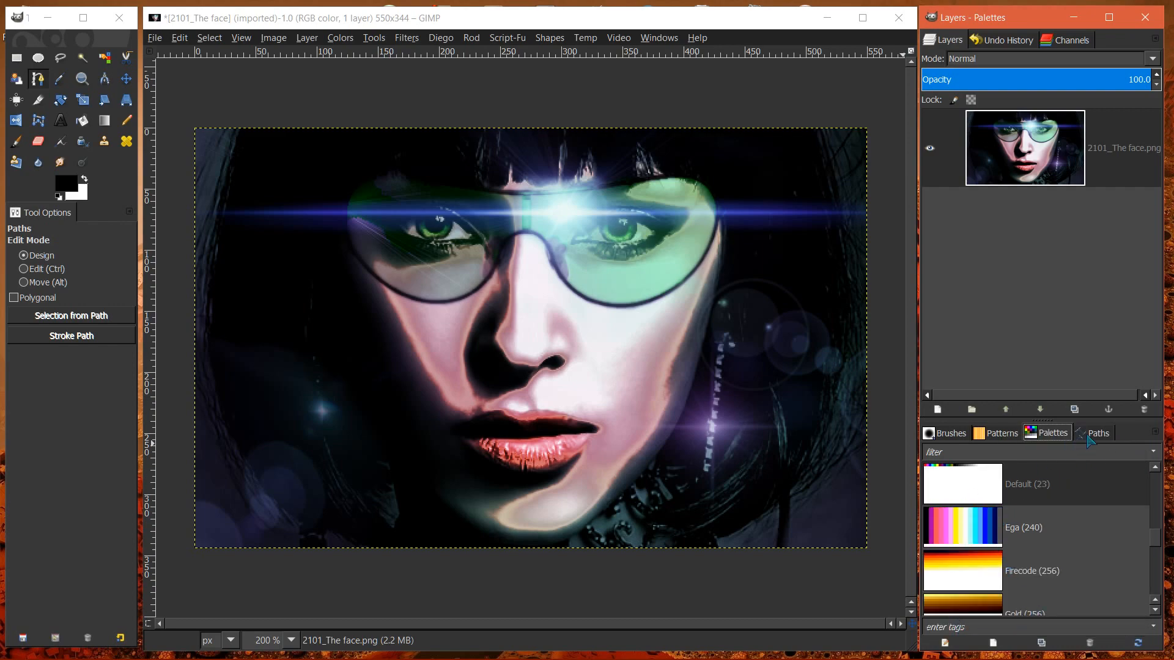
click(1097, 433)
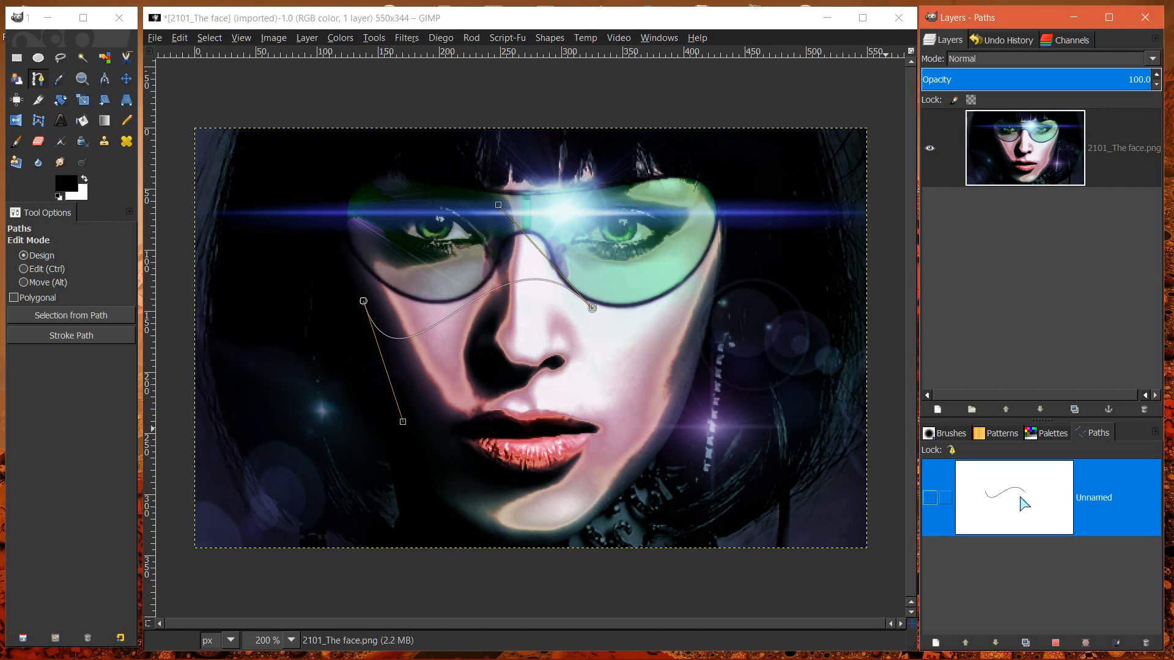
click(929, 498)
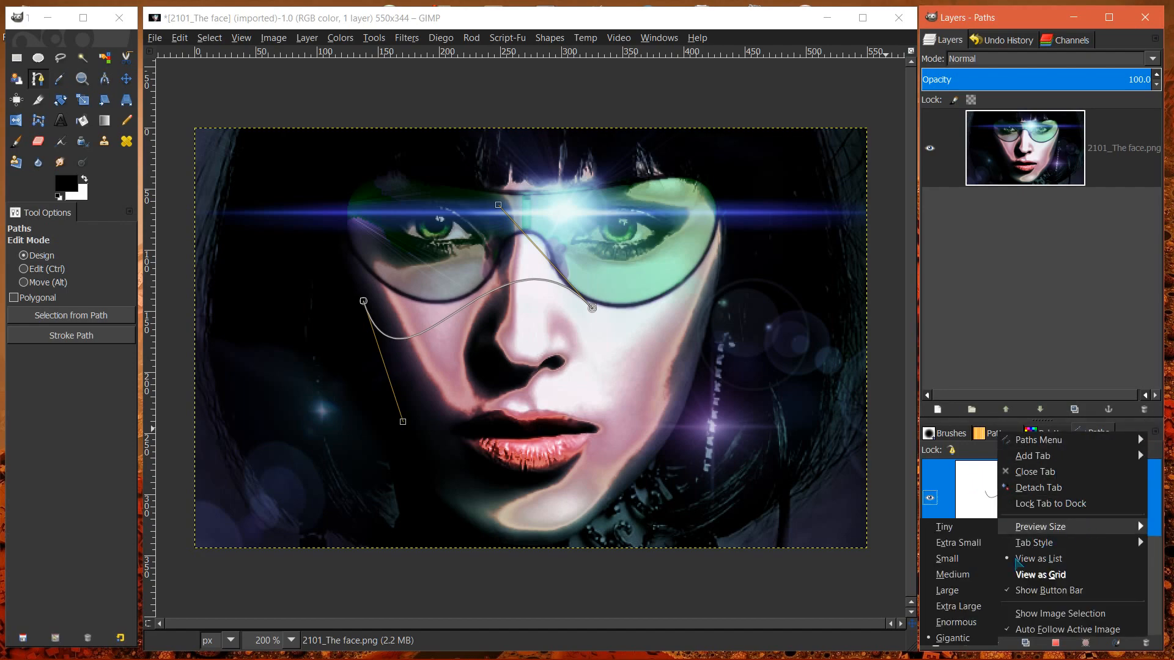
mouse_move(952, 637)
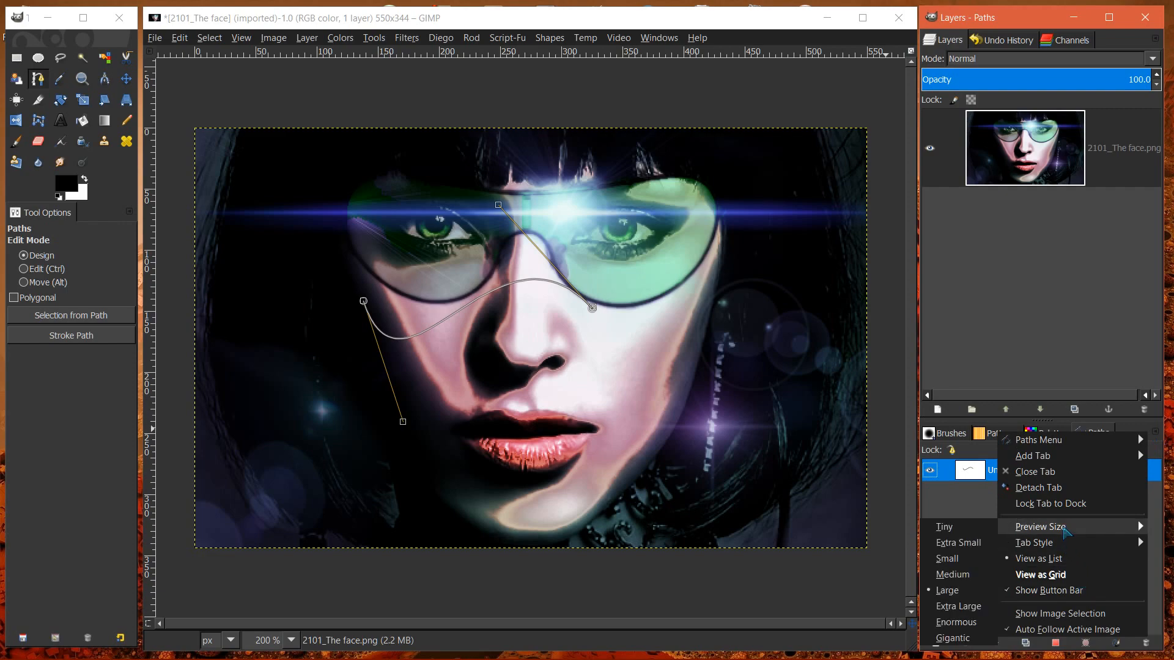
click(1039, 574)
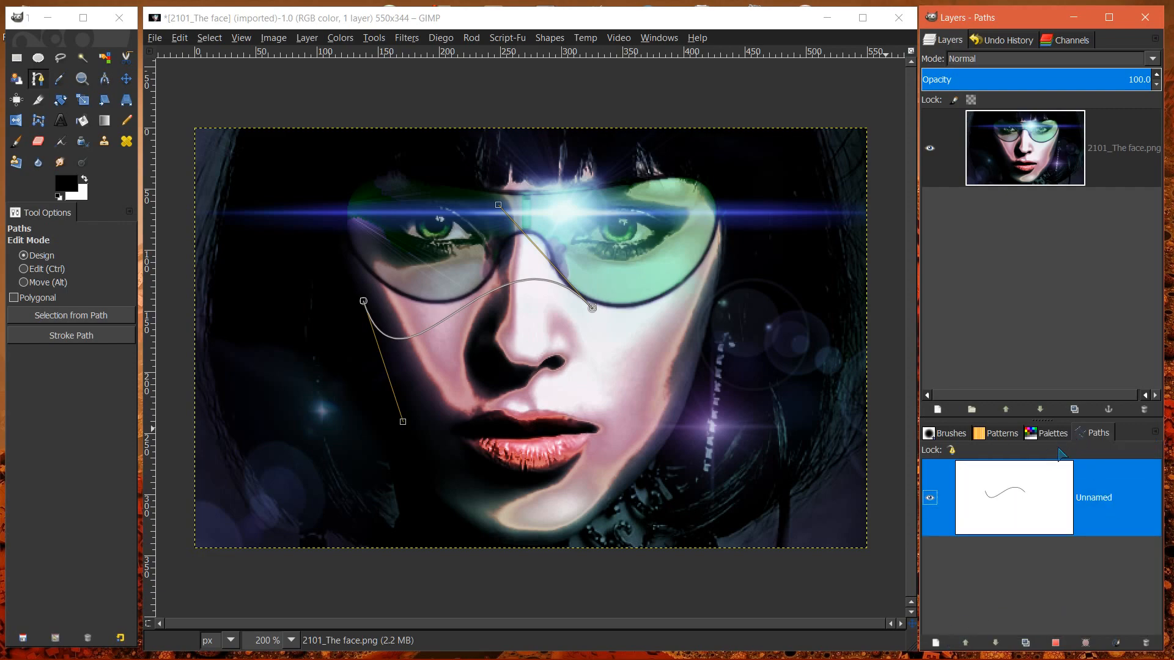
mouse_move(1016, 445)
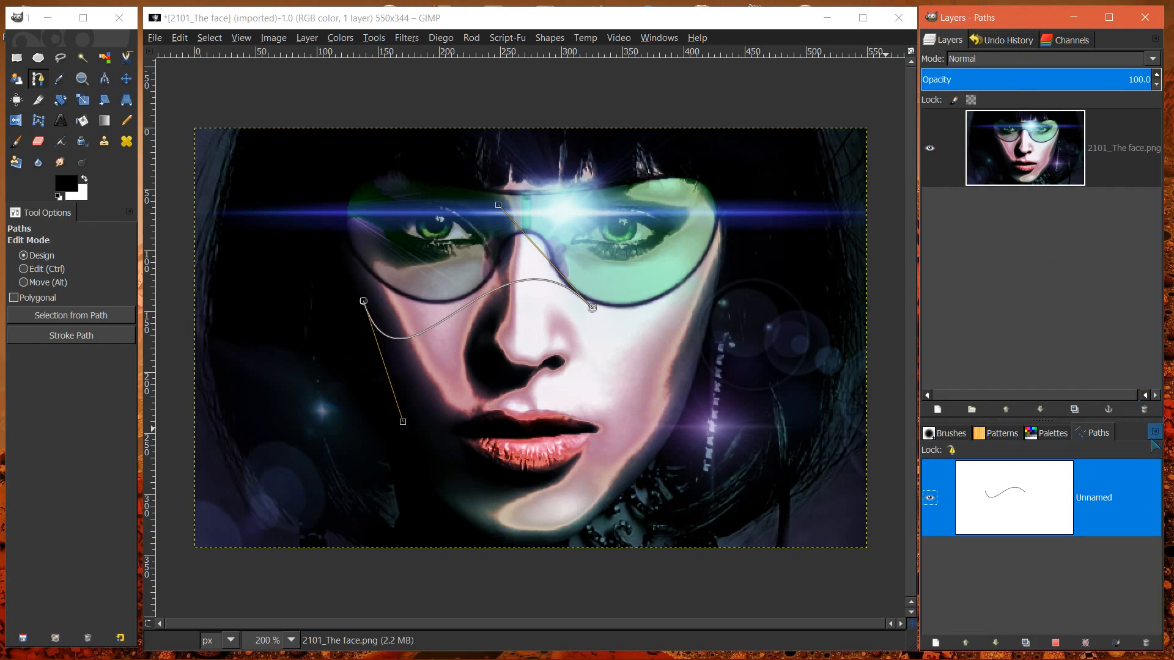
Show Palettes in the lower dock and bring the Channels dialog to the front above.
click(1052, 432)
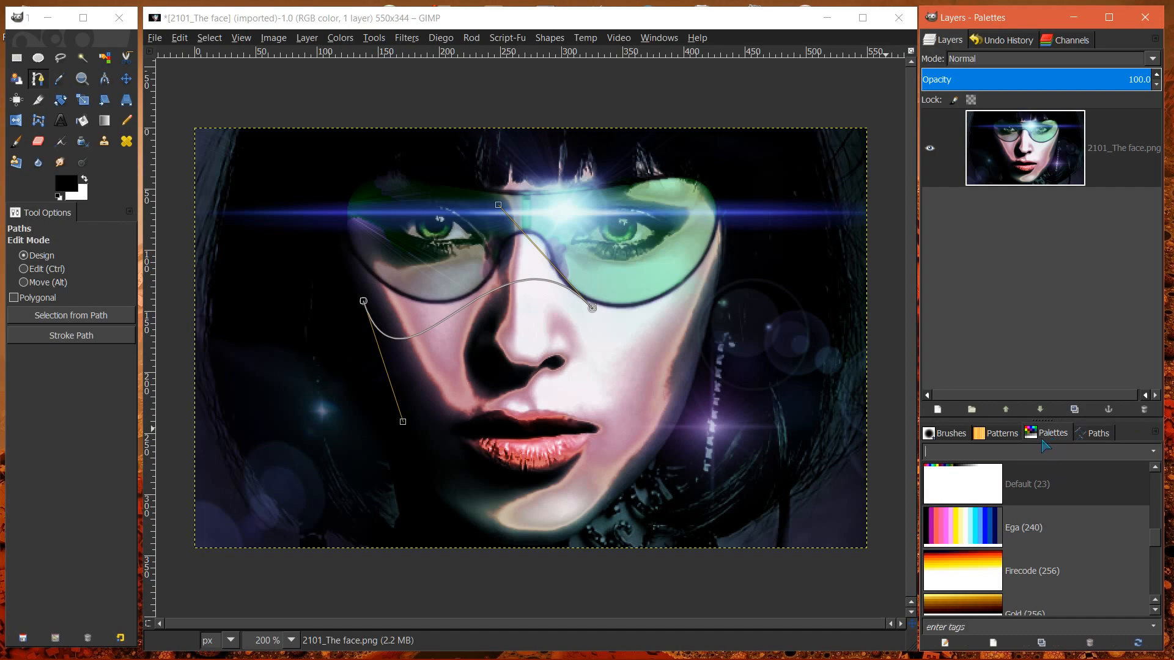
mouse_move(1045, 433)
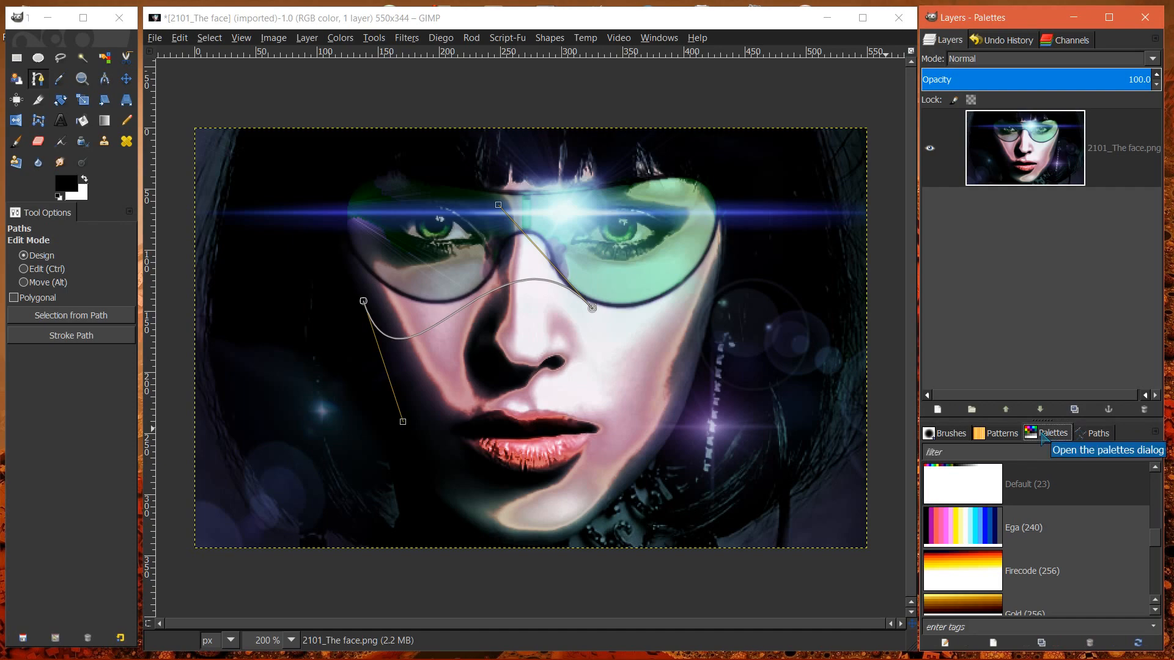
mouse_move(1156, 433)
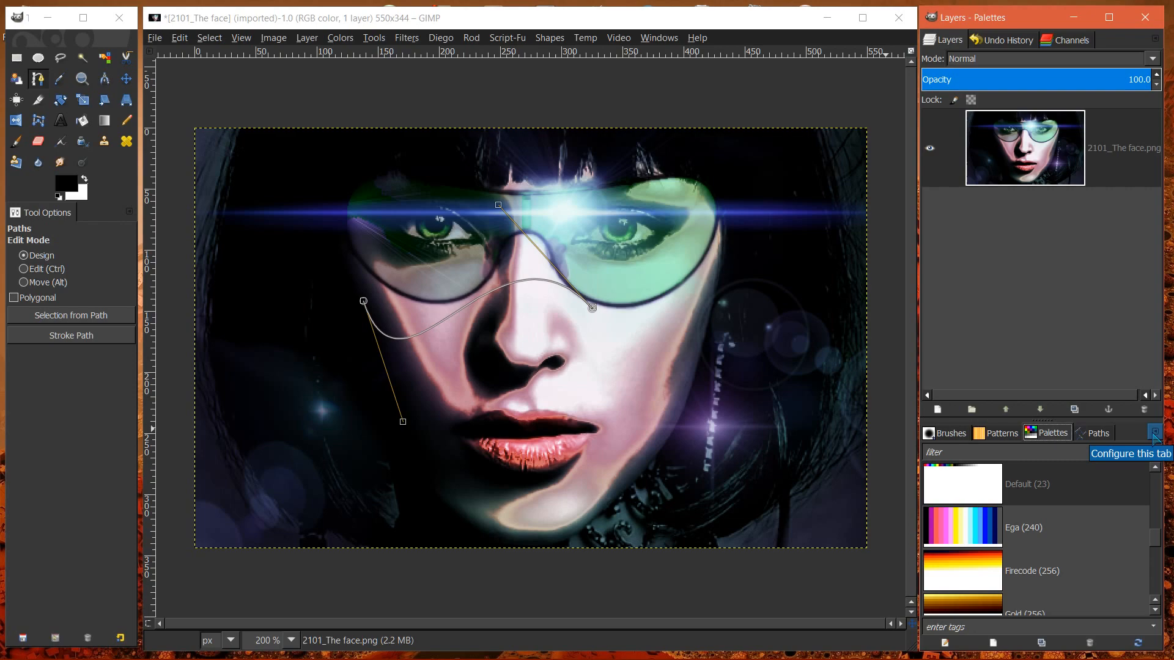
click(1155, 433)
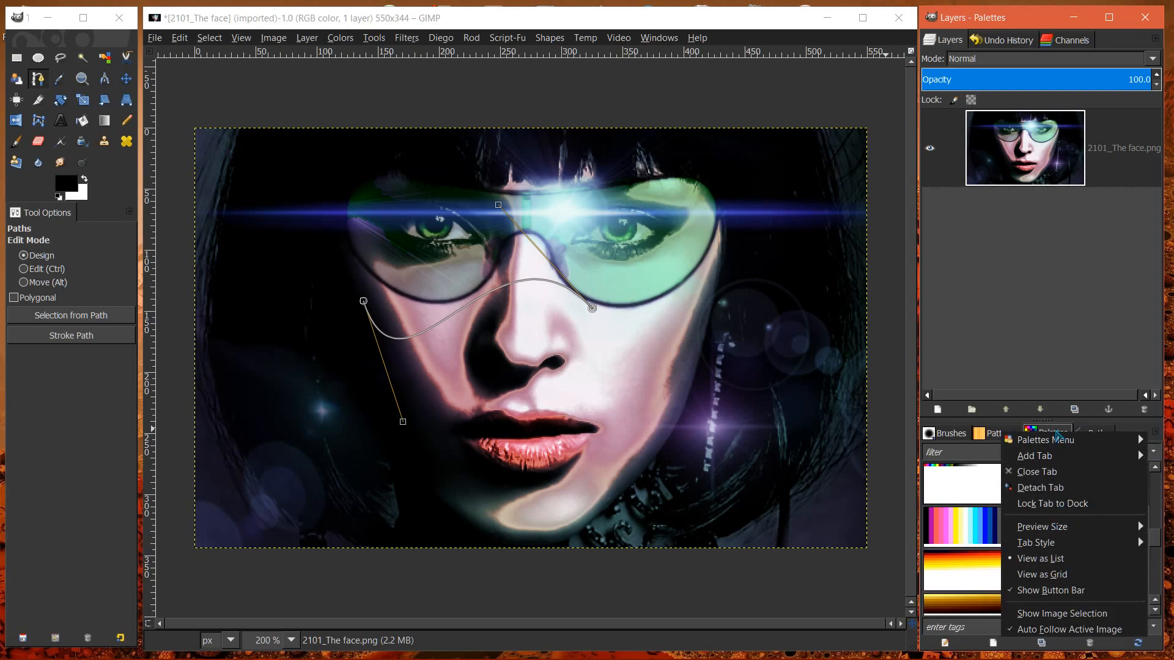
click(1007, 39)
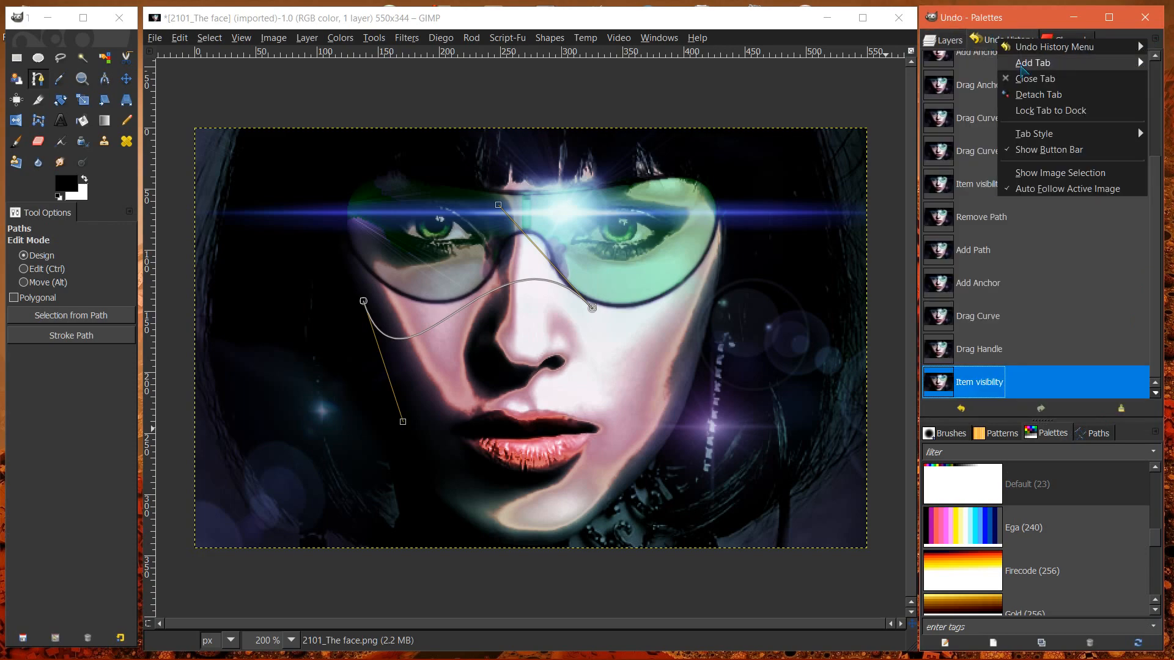
mouse_move(1069, 189)
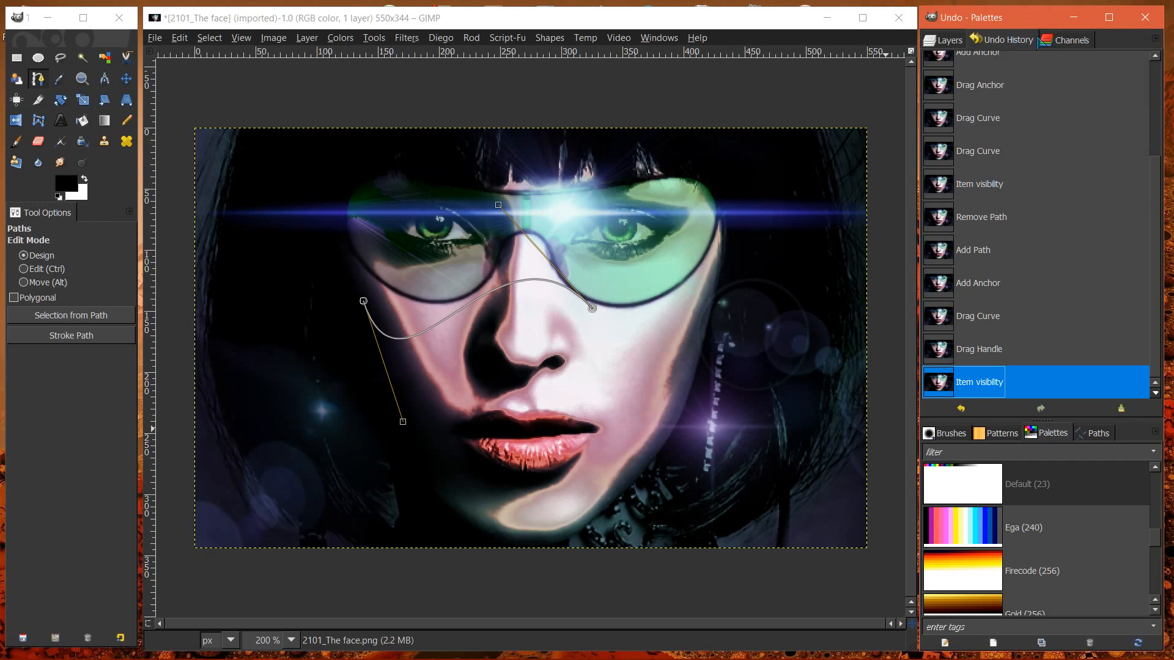
click(1071, 39)
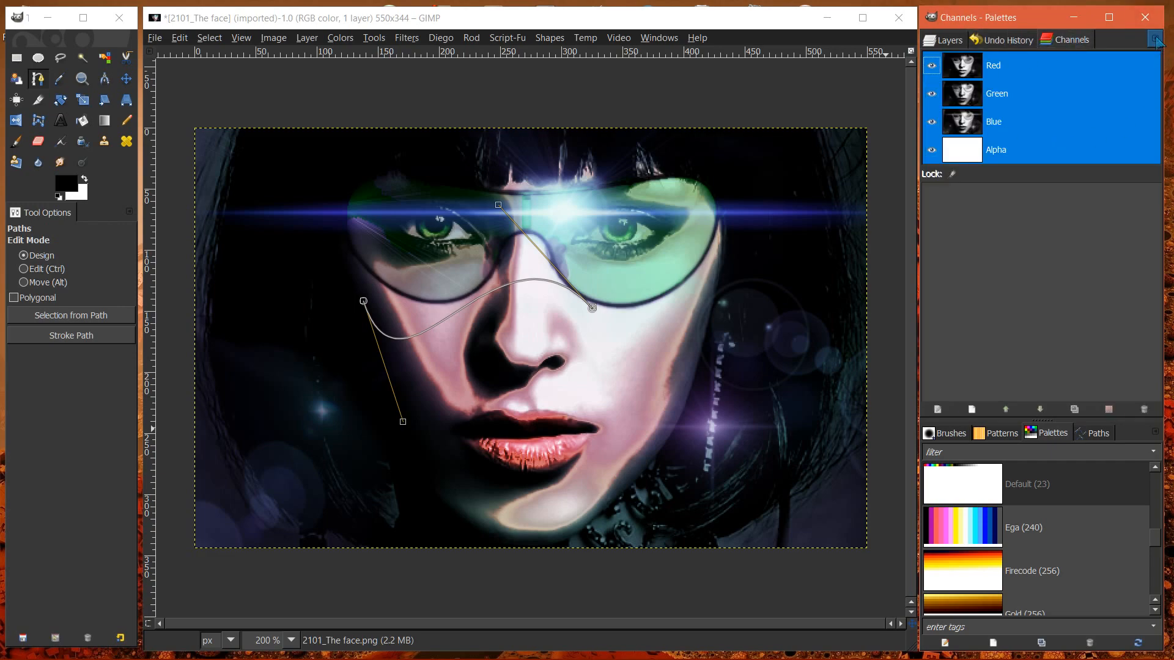
Enlarge the channel thumbnails, then return to Layers for the Add Tab list.
click(1156, 39)
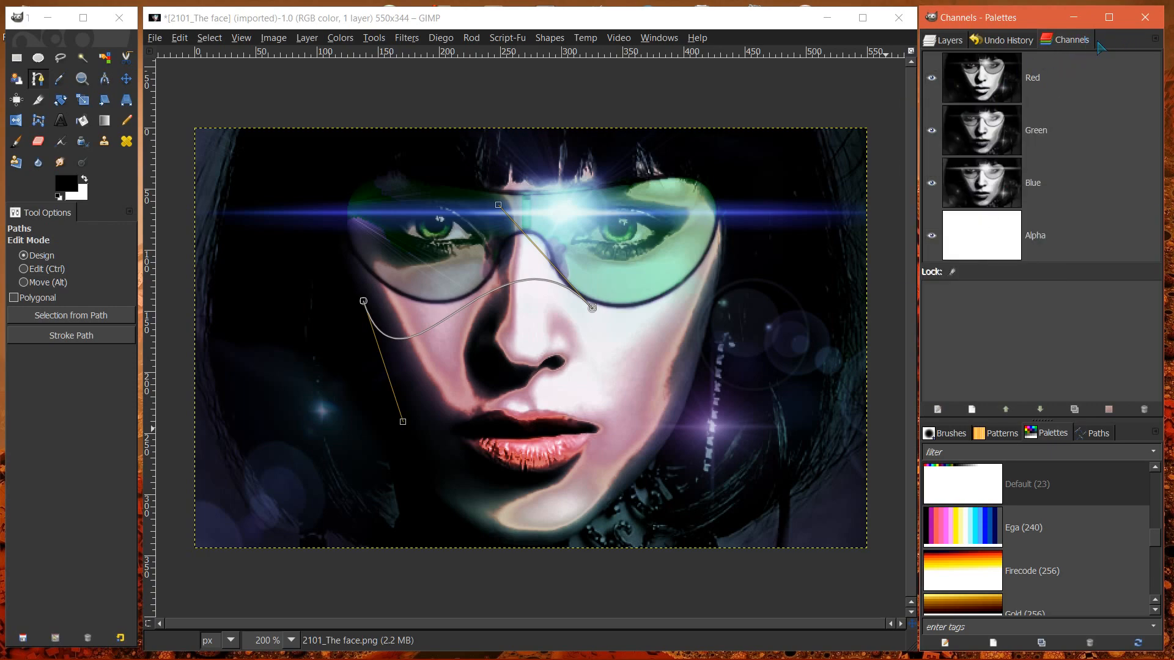
click(948, 39)
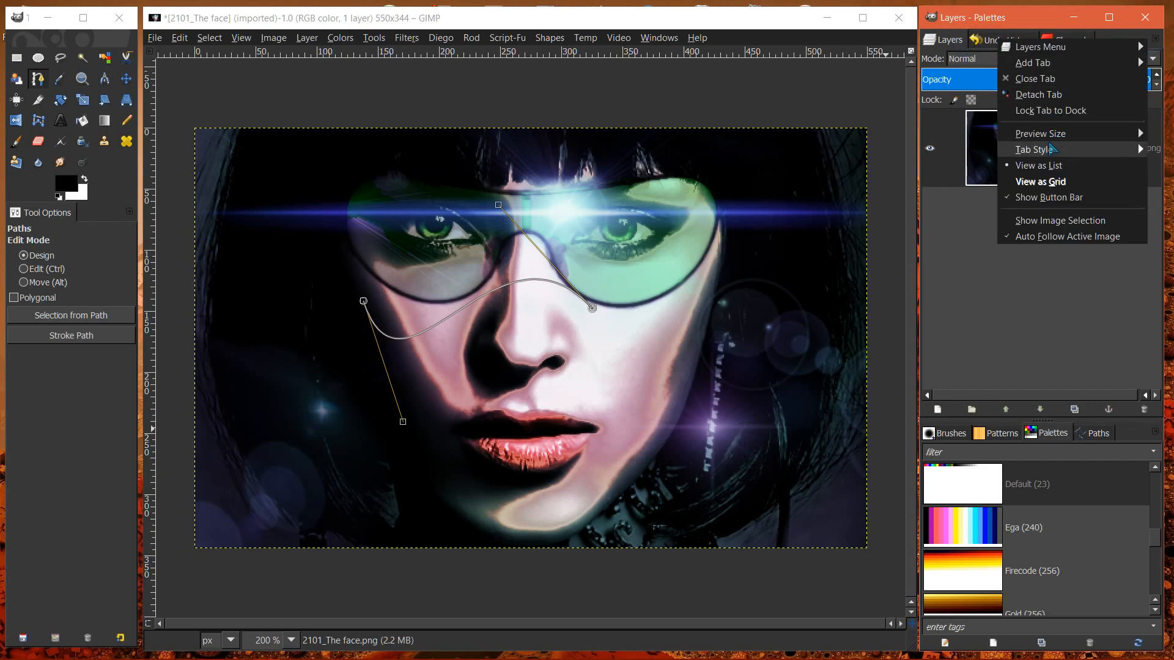
mouse_move(1033, 62)
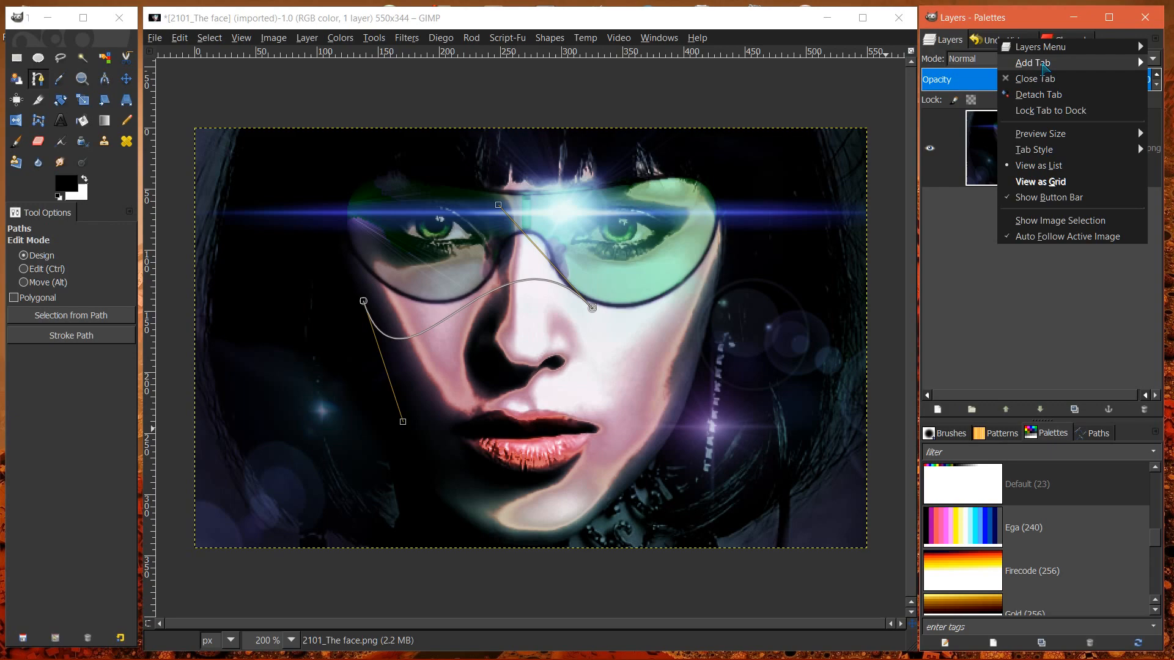
mouse_move(1036, 71)
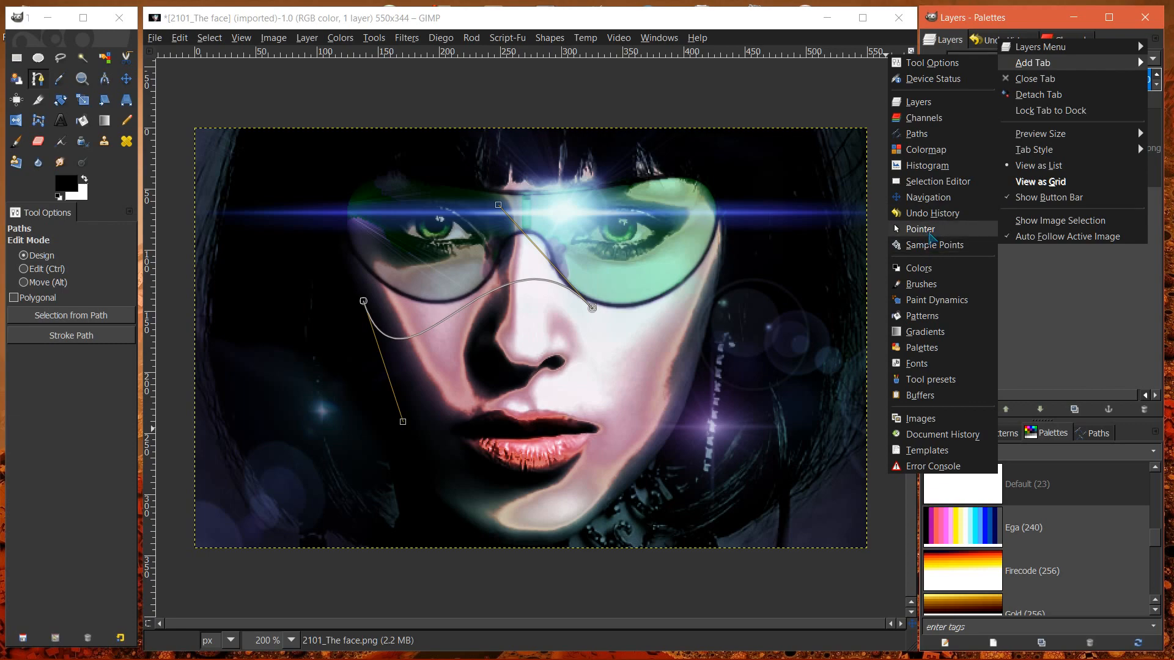
mouse_move(927, 196)
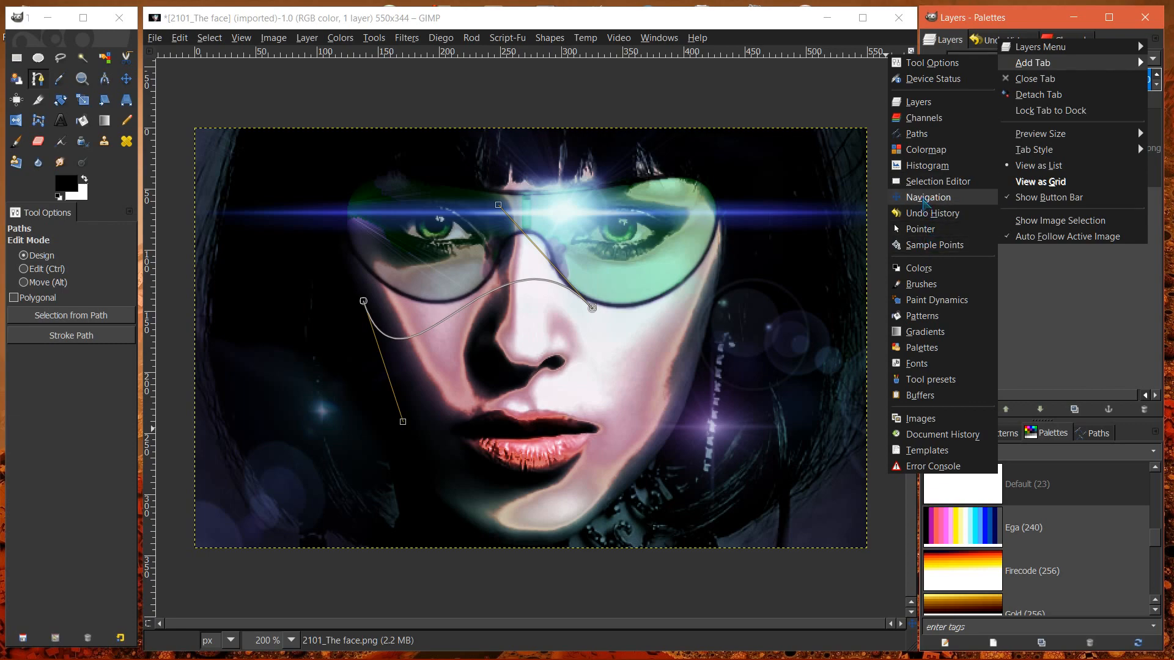
Add a Navigation tab, detach it as a floating window and close it.
click(933, 196)
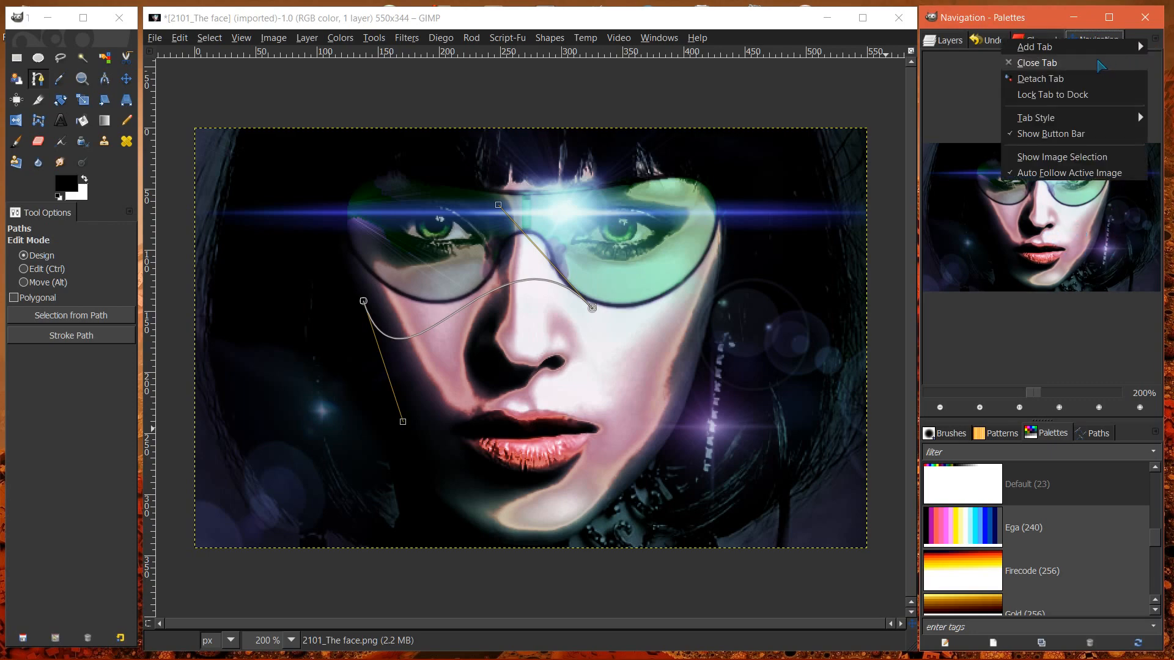
mouse_move(1063, 156)
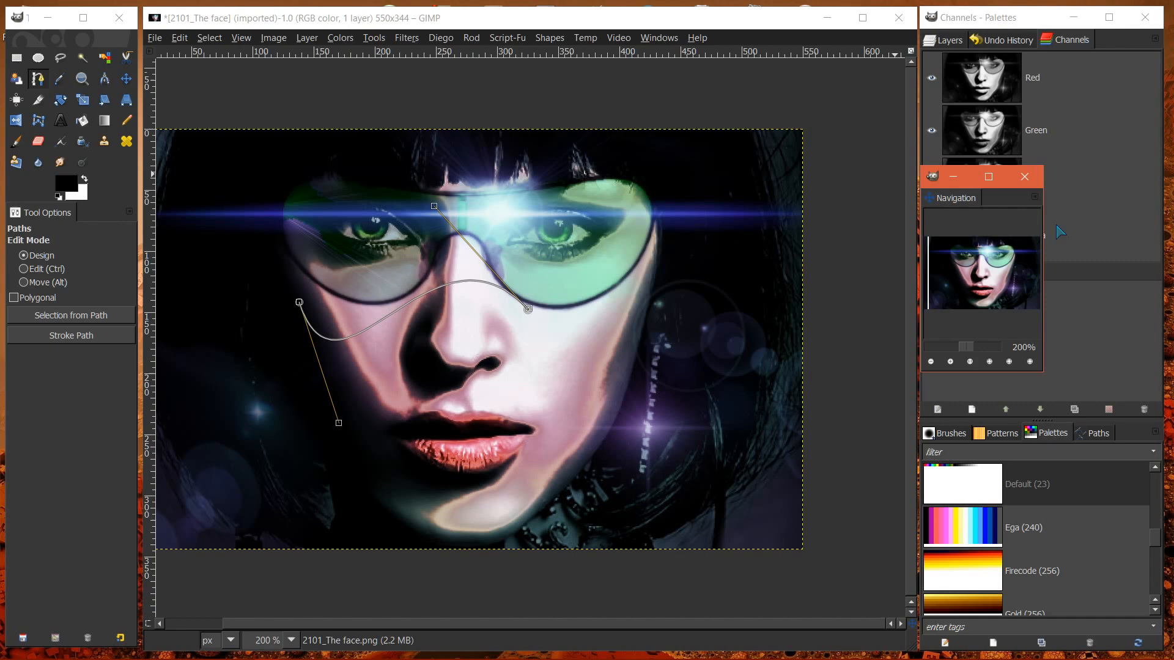
click(1023, 176)
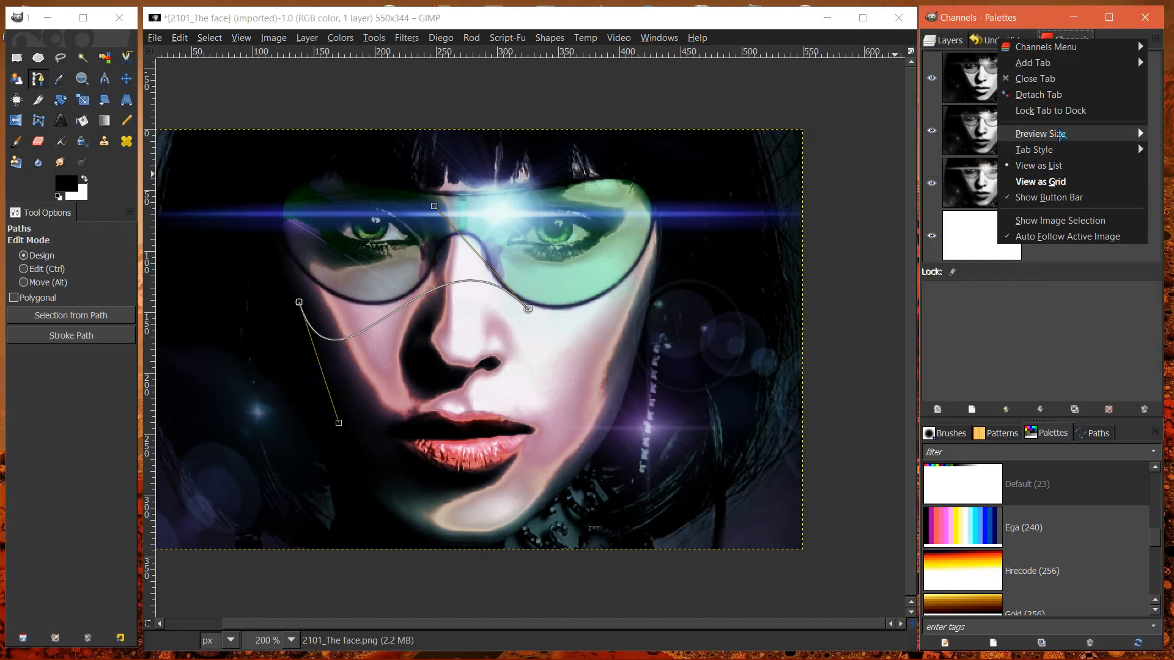
mouse_move(1098, 47)
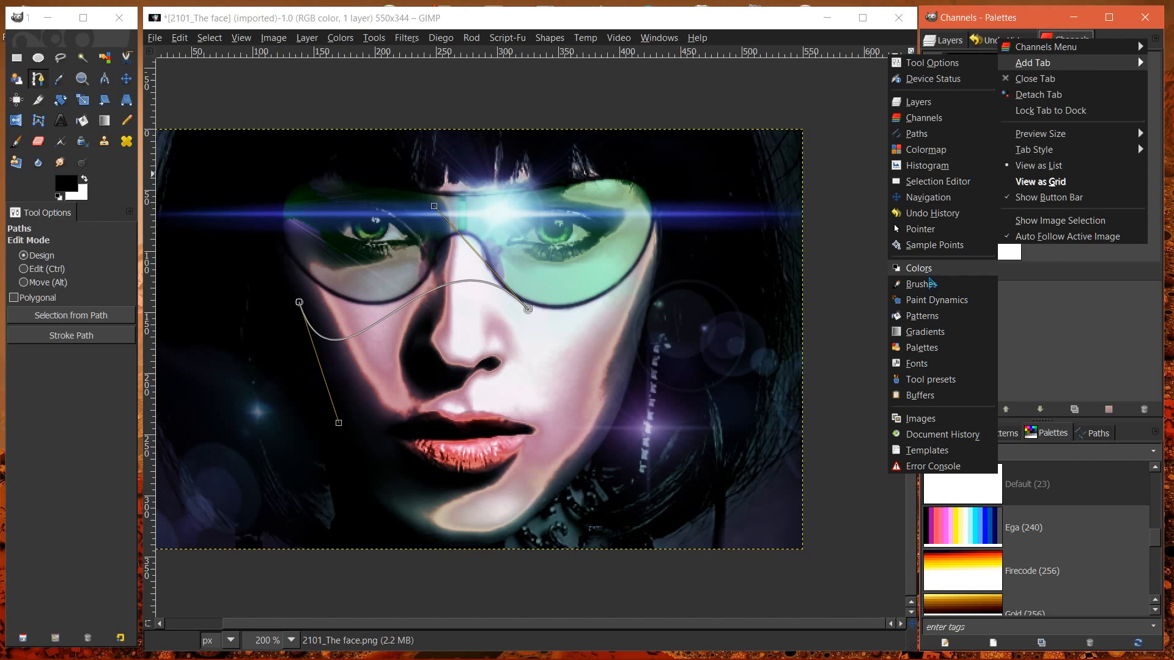
mouse_move(921, 347)
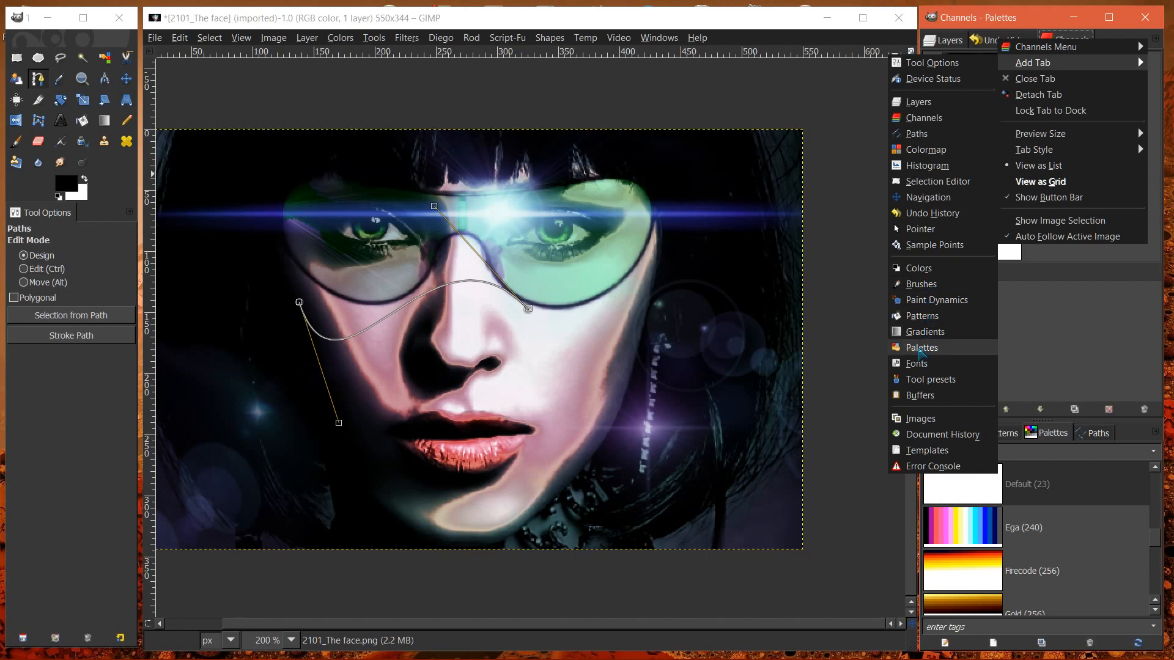
mouse_move(929, 379)
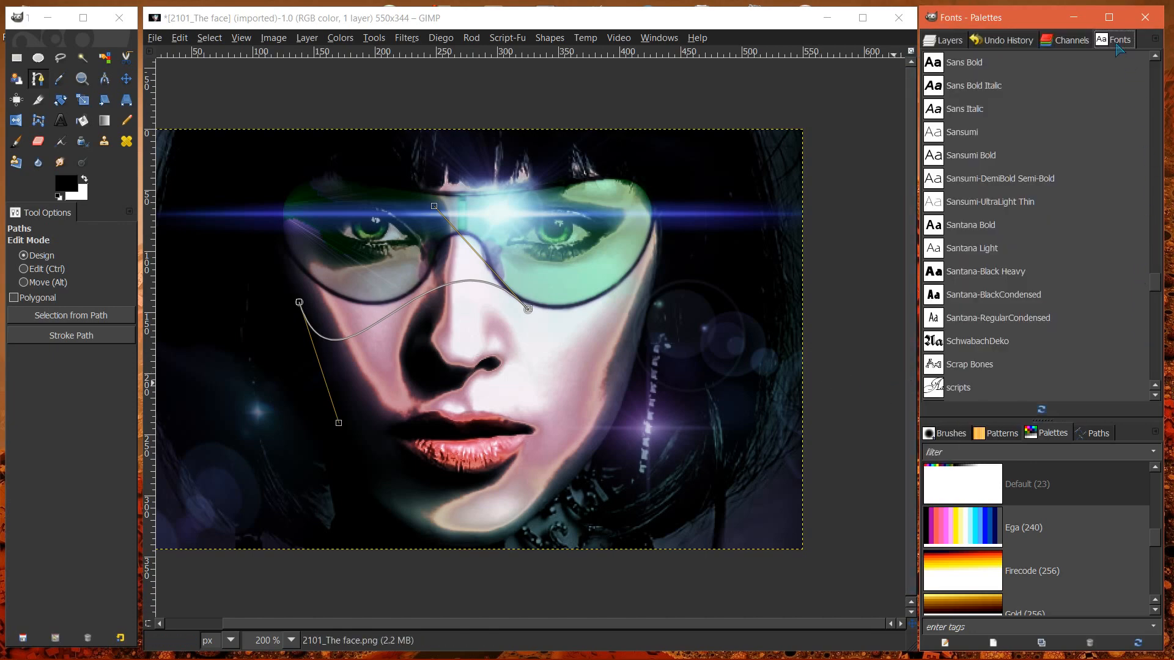
Give the added Fonts dialog Gigantic previews, then drag it out of the dock.
click(1155, 40)
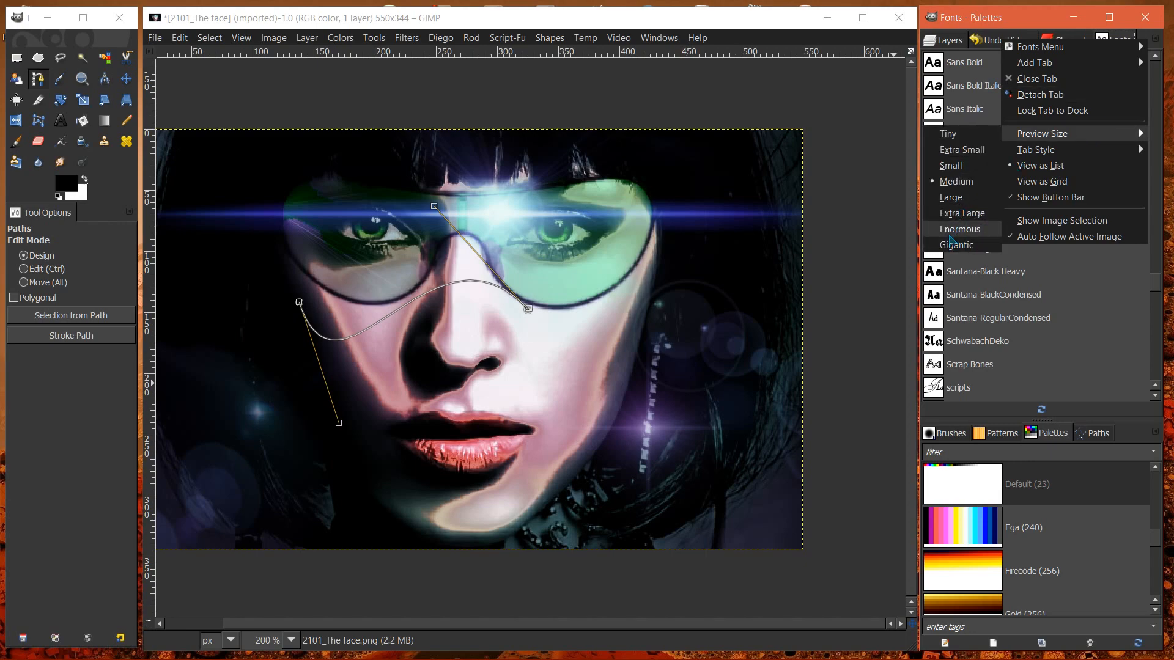
click(1040, 181)
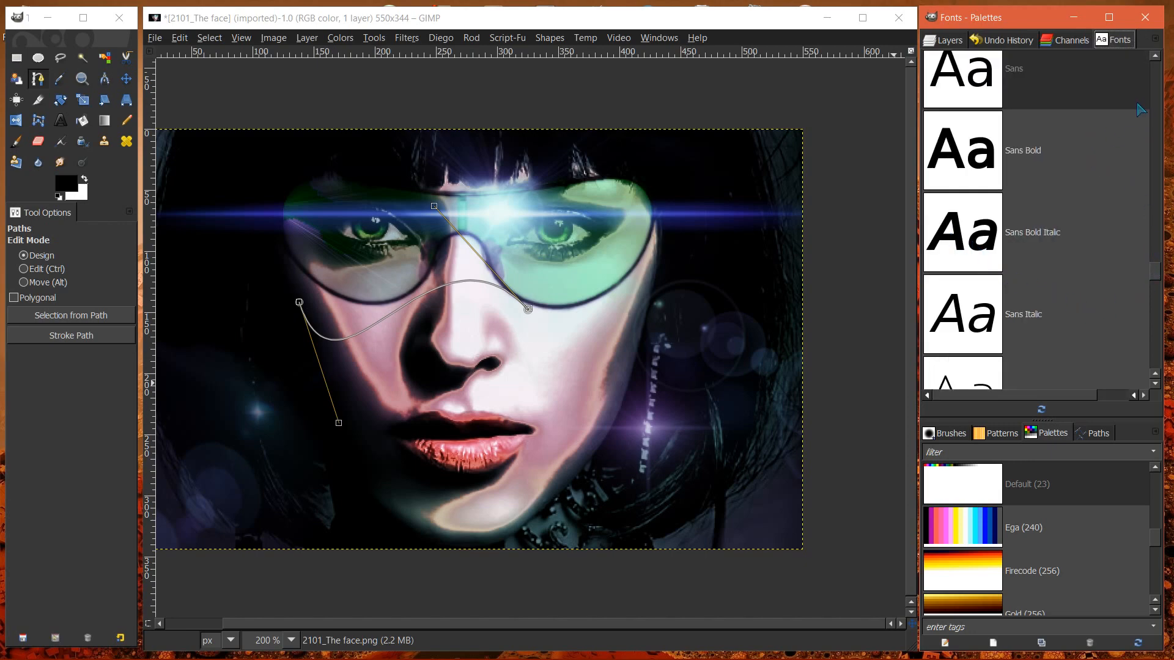
mouse_move(737, 176)
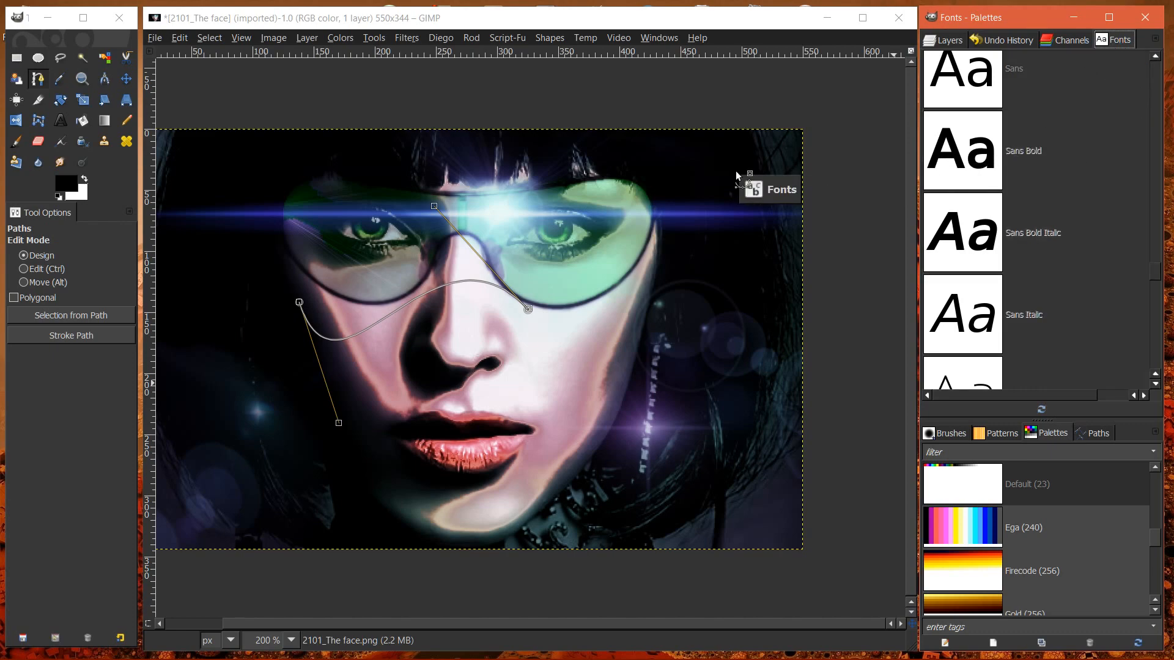
click(1070, 39)
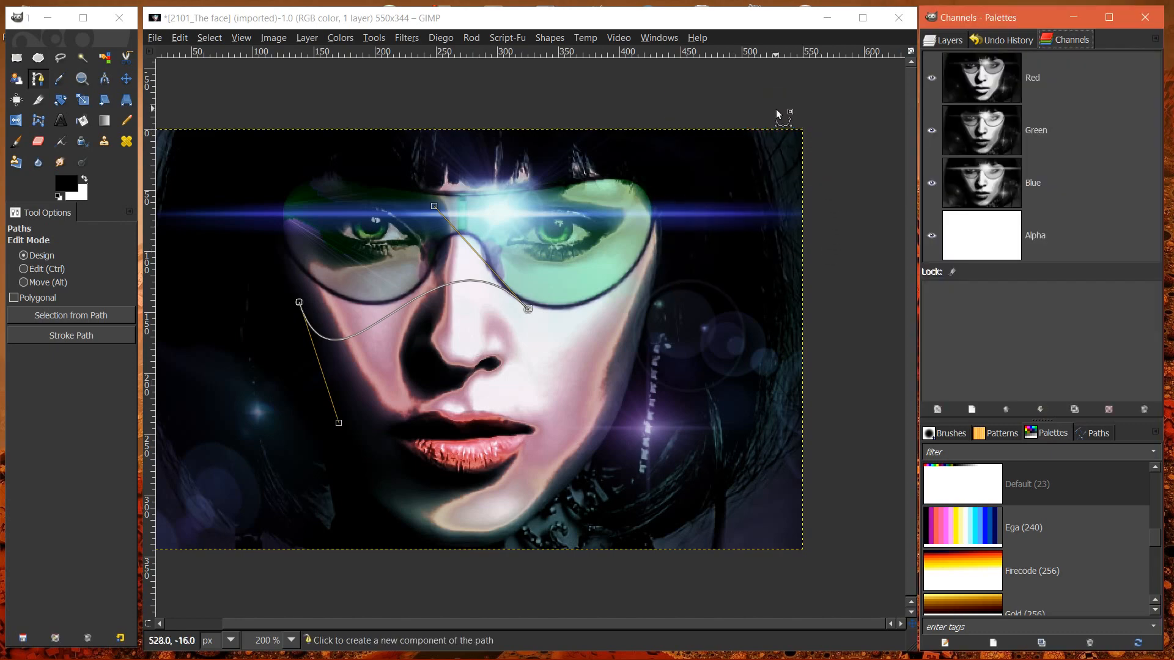
mouse_move(528, 603)
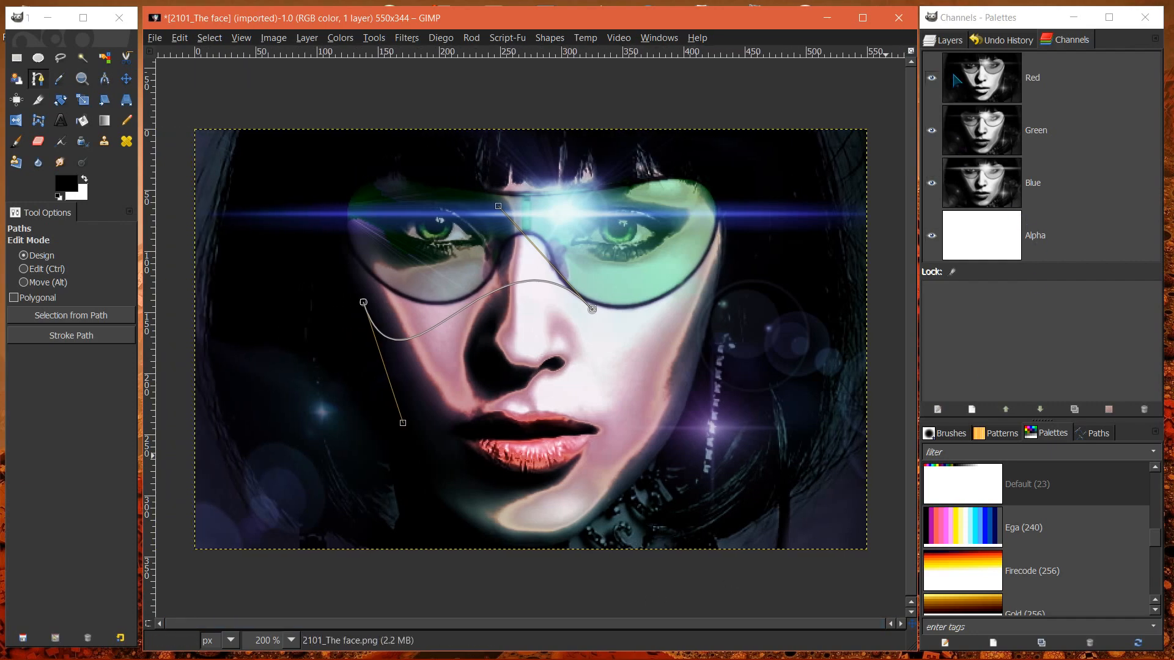
Shrink the face layer thumbnail in Layers and reopen its tab menu.
click(949, 39)
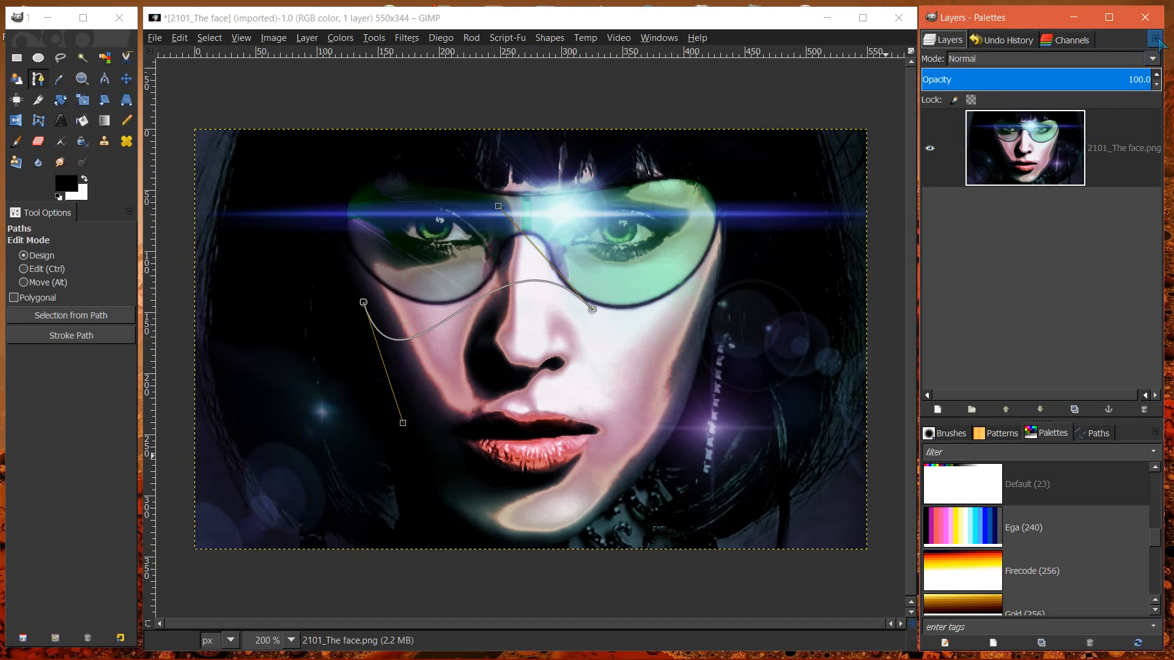
click(1155, 39)
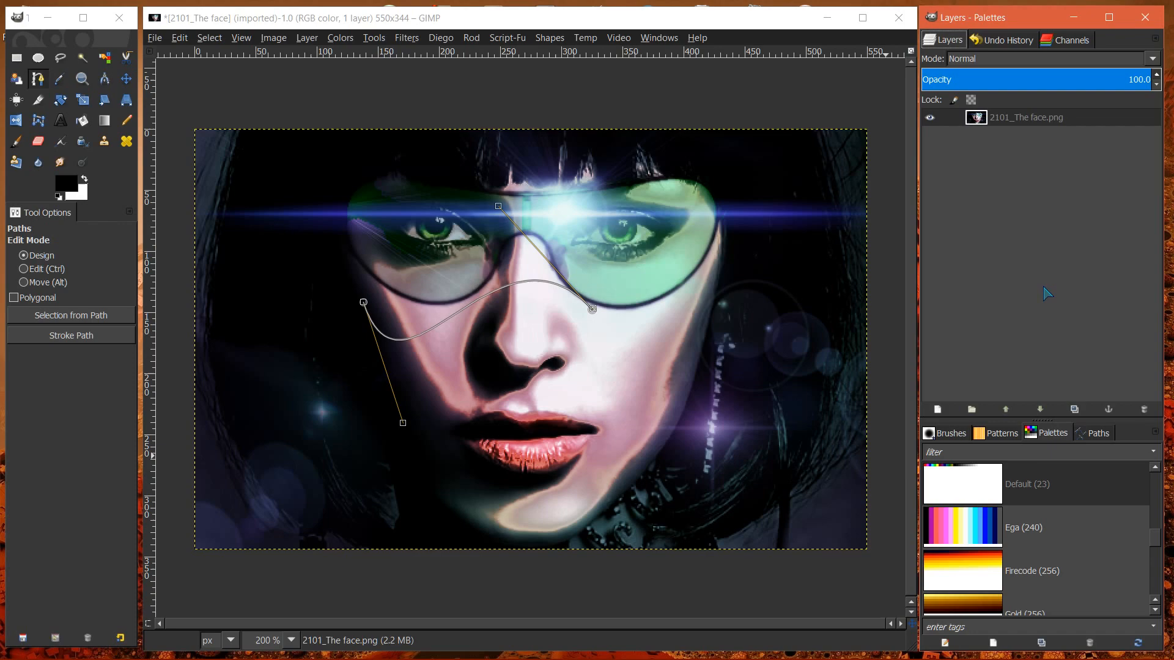
click(1159, 47)
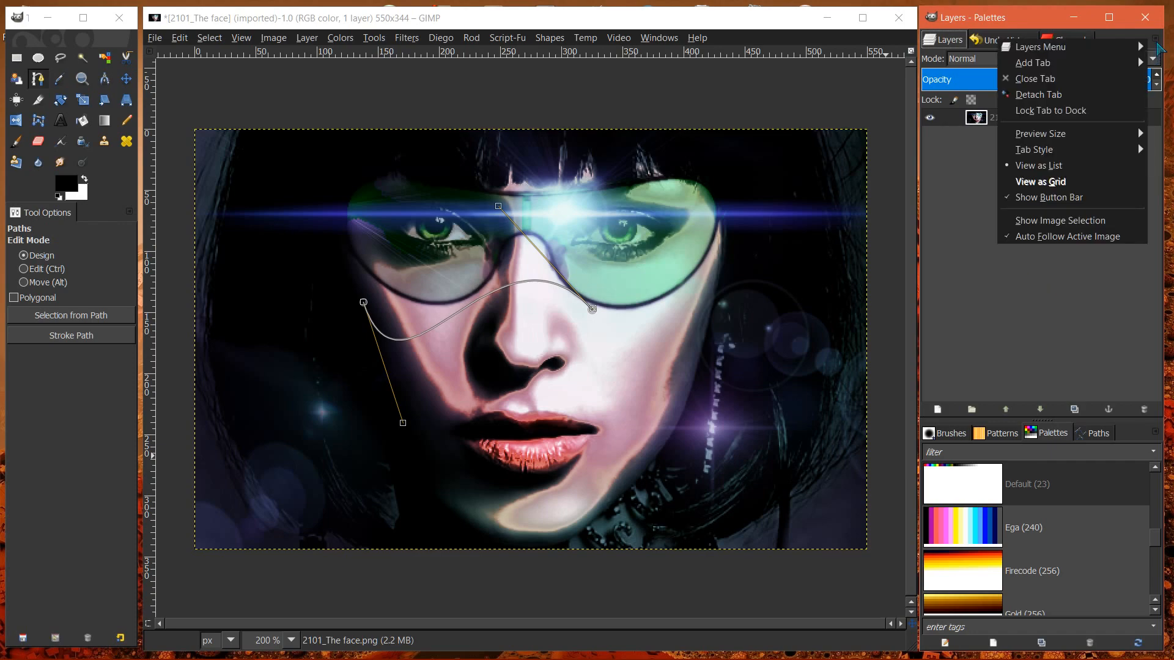